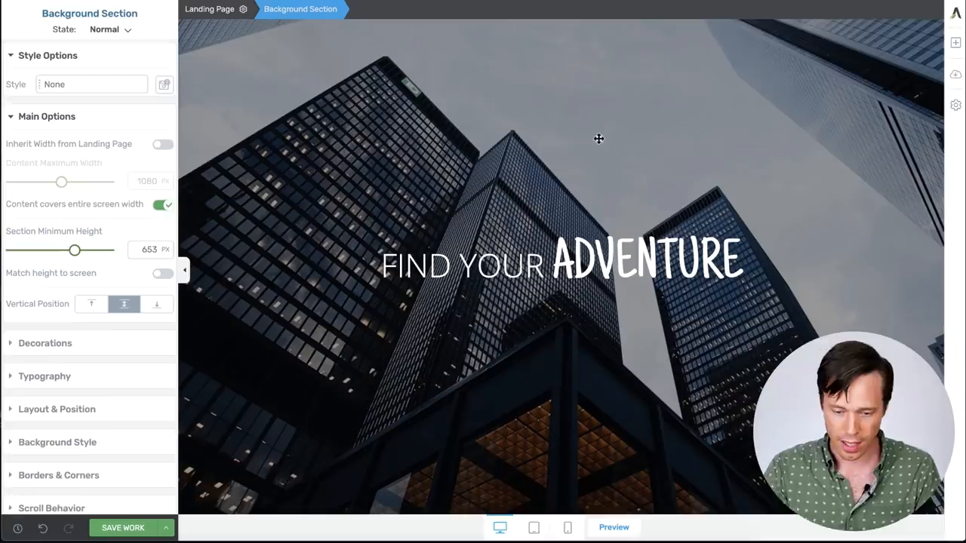
mouse_move(387, 118)
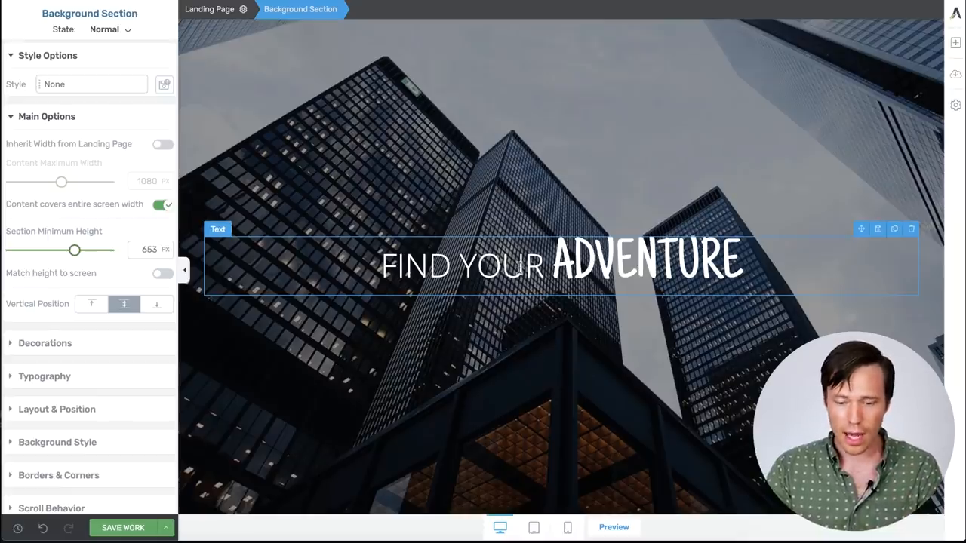
Step: Select the FIND YOUR ADVENTURE heading and expand its Scroll Behavior settings
click(559, 264)
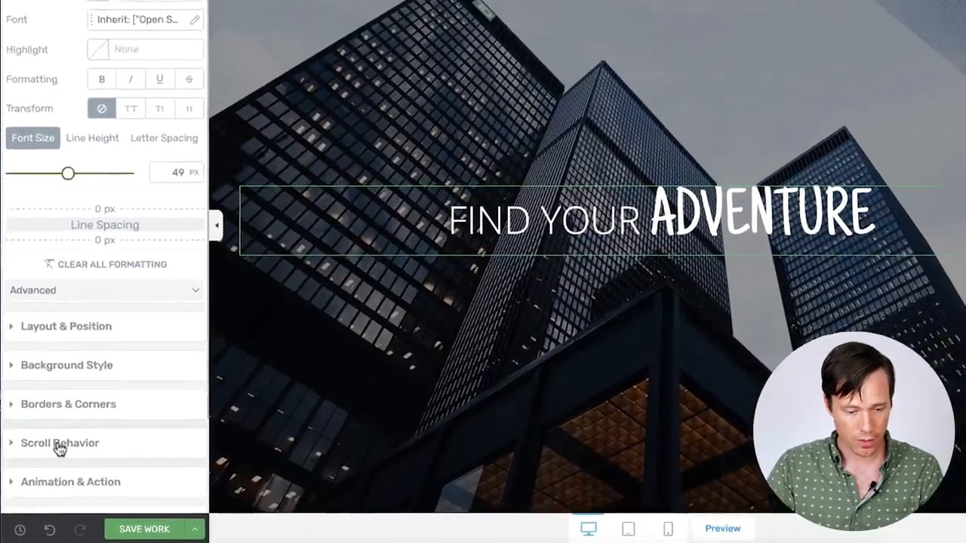
click(59, 443)
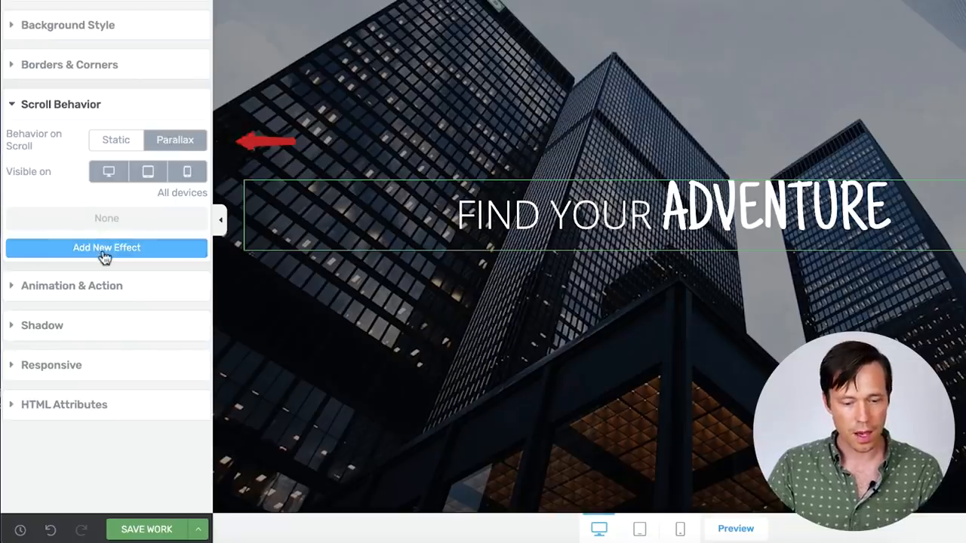
Step: Add a Vertical Scroll Up effect to the heading and raise its speed to 5
click(106, 248)
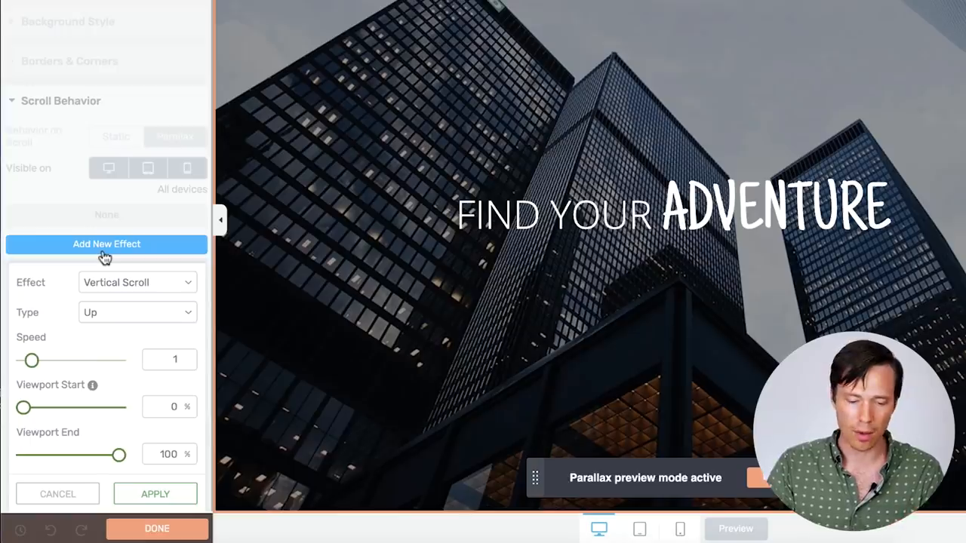
mouse_move(393, 226)
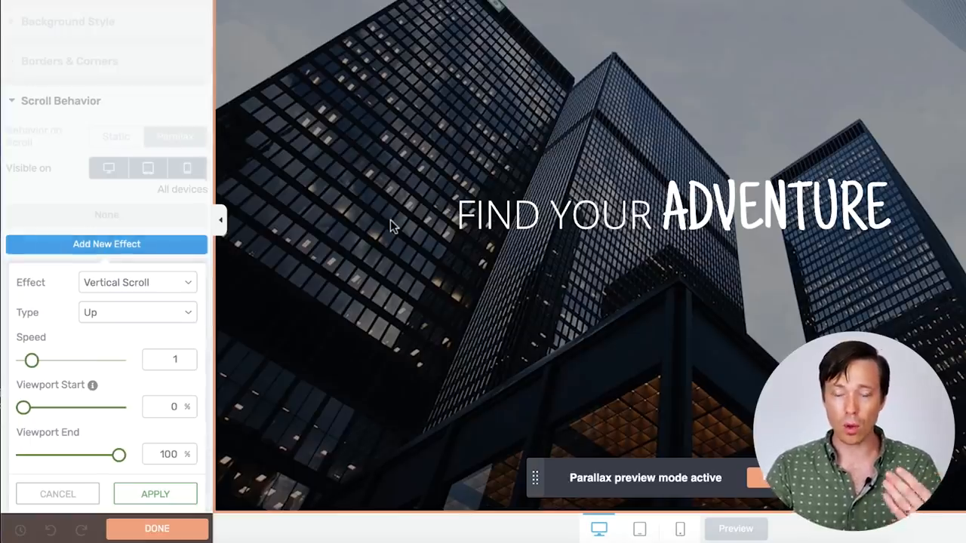
scroll(down, 3)
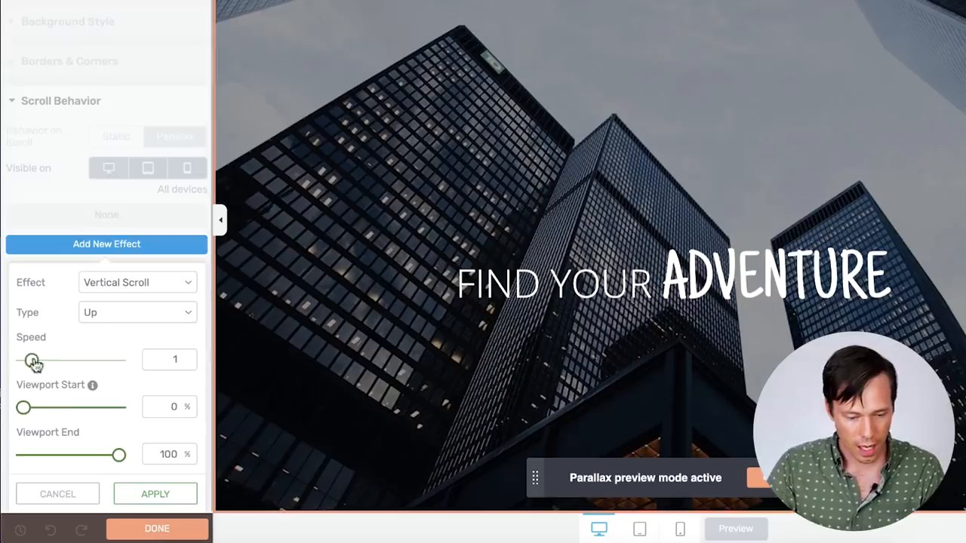
drag(34, 361, 86, 361)
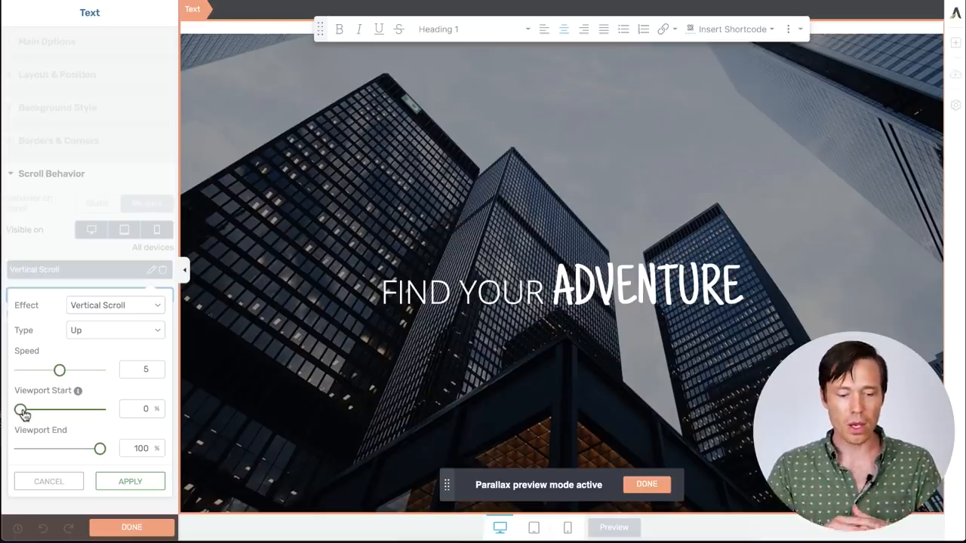
mouse_move(103, 406)
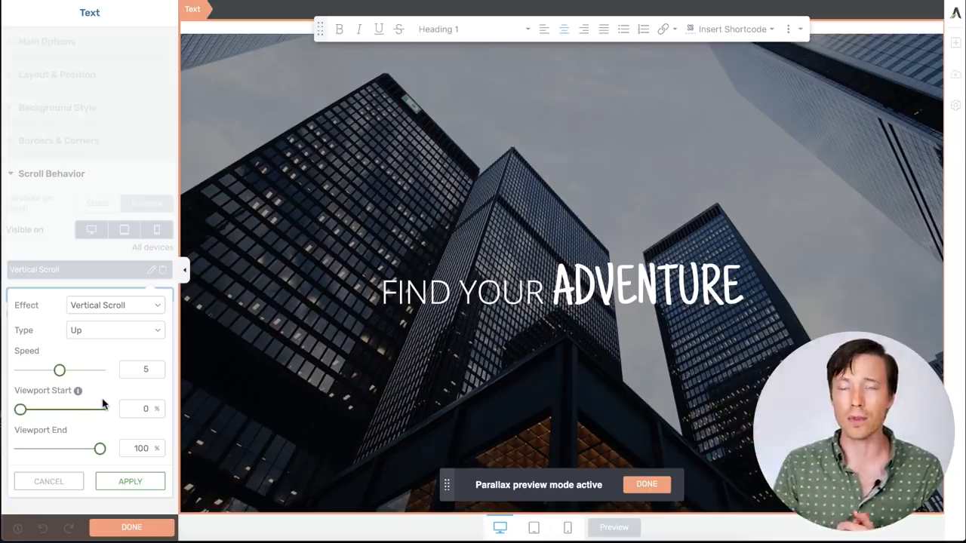
mouse_move(144, 438)
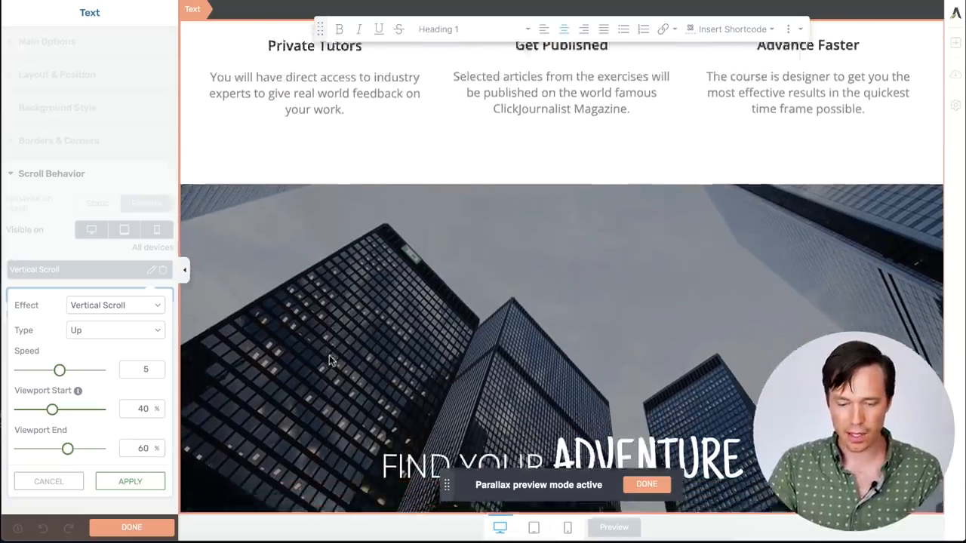
scroll(down, 3)
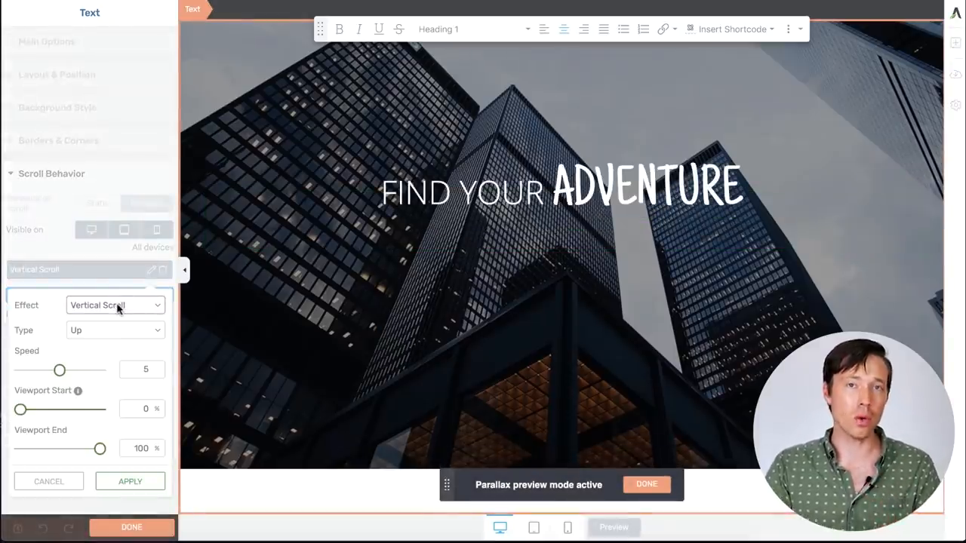
Step: Open the Effect dropdown to view the available scroll effect types
click(114, 305)
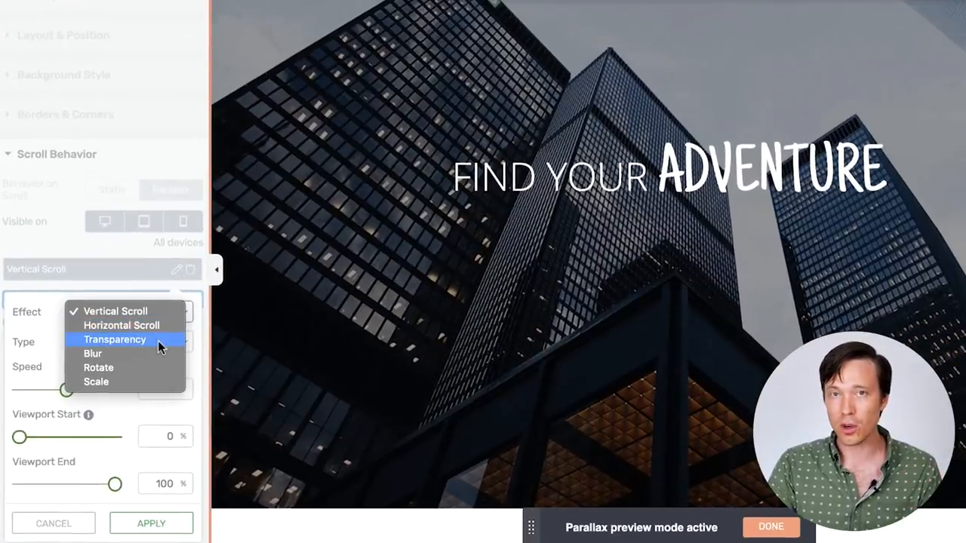
mouse_move(158, 370)
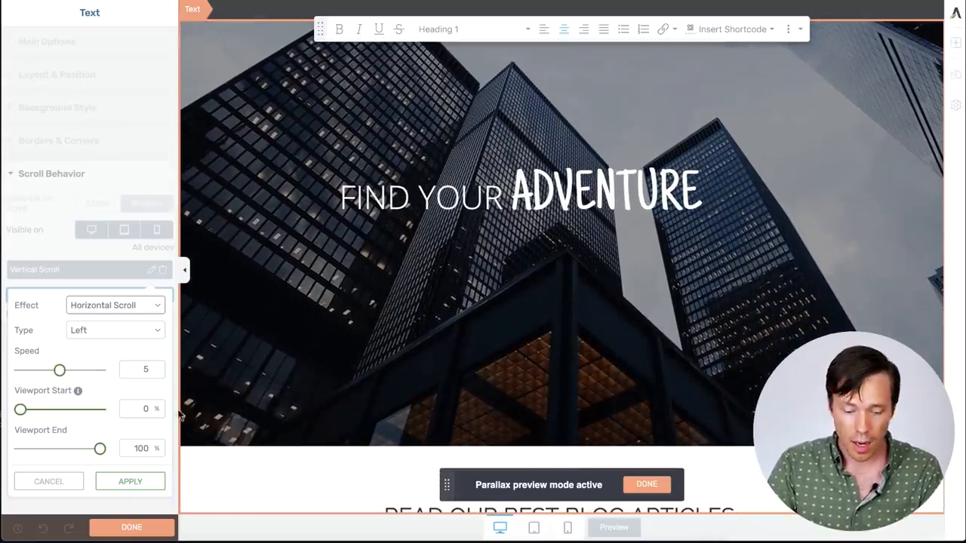
Step: Apply the horizontal scroll effect, add and apply a vertical scroll, then enable Parallax Preview
click(130, 481)
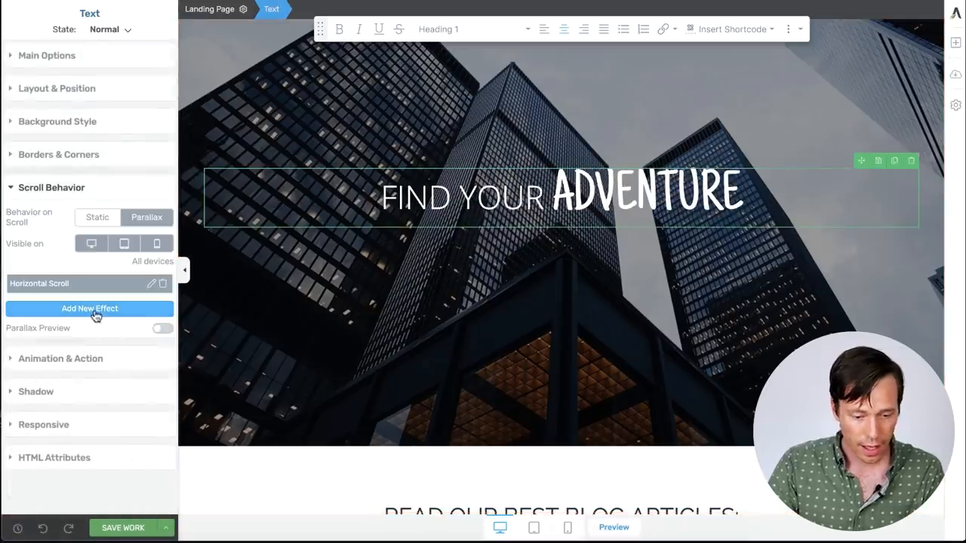
click(89, 308)
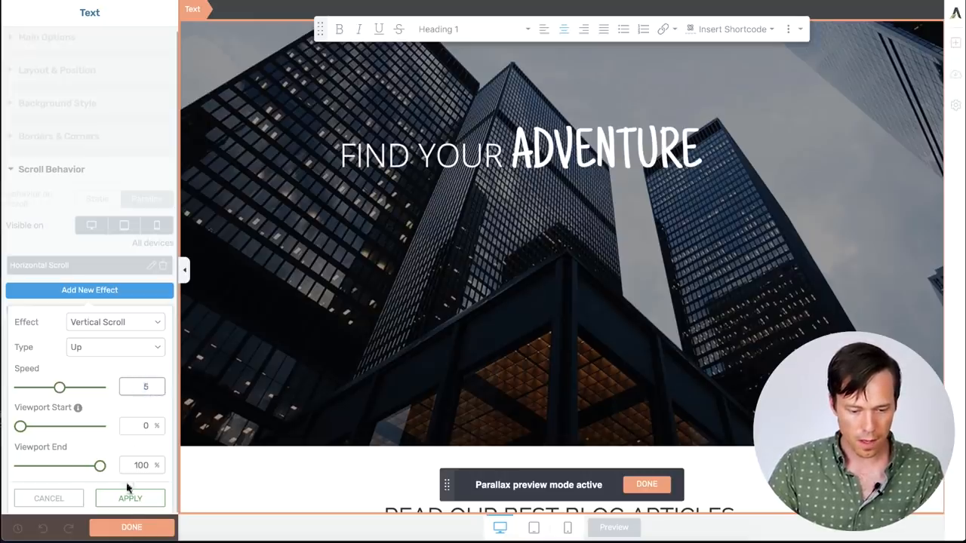
click(130, 498)
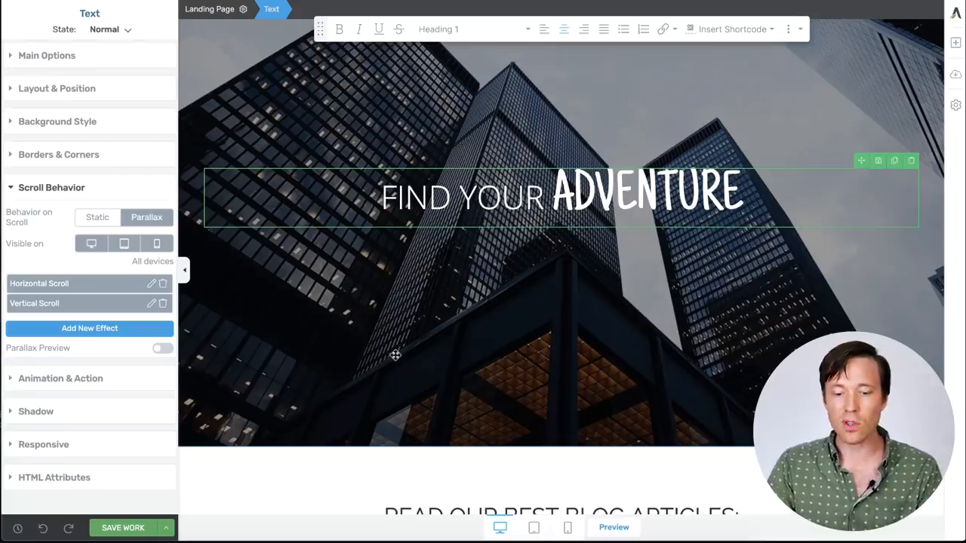
click(163, 348)
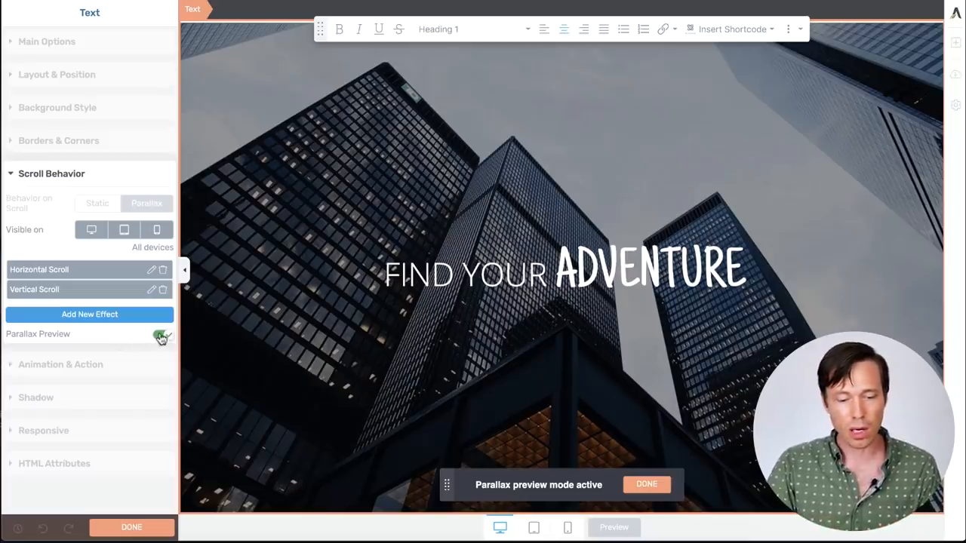
Step: Exit Parallax preview mode from the preview bar
click(162, 337)
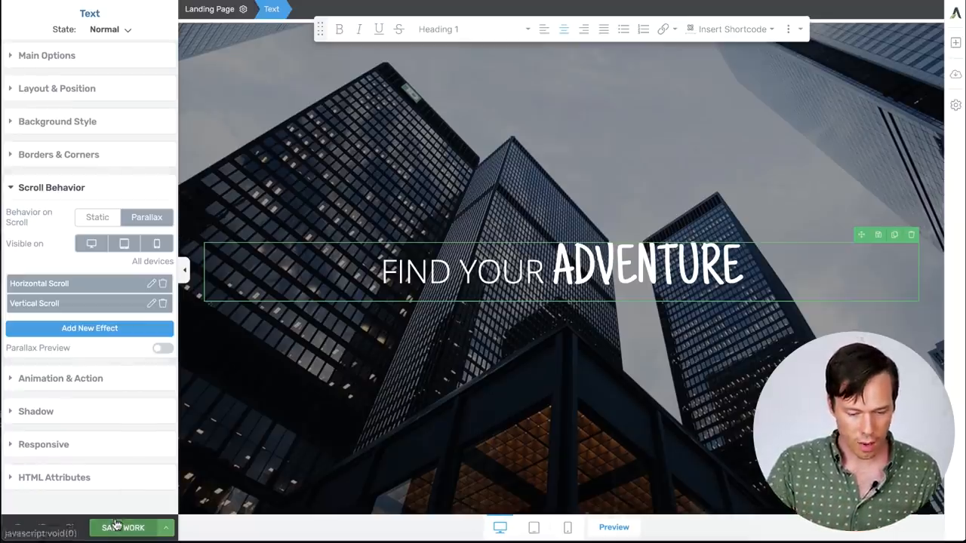
Step: Save, delete the Blur effect, and set up a Transparency Fade In effect at level 10
click(613, 526)
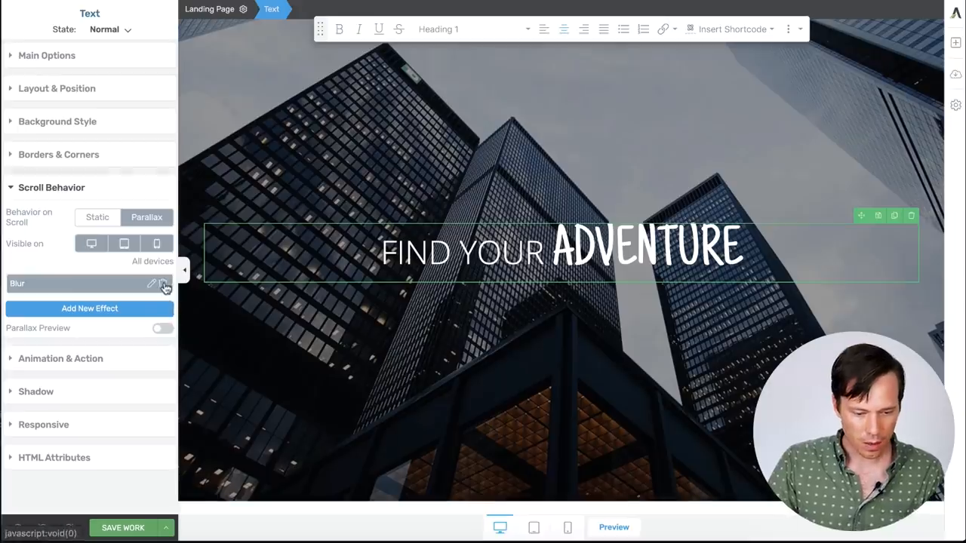
click(164, 286)
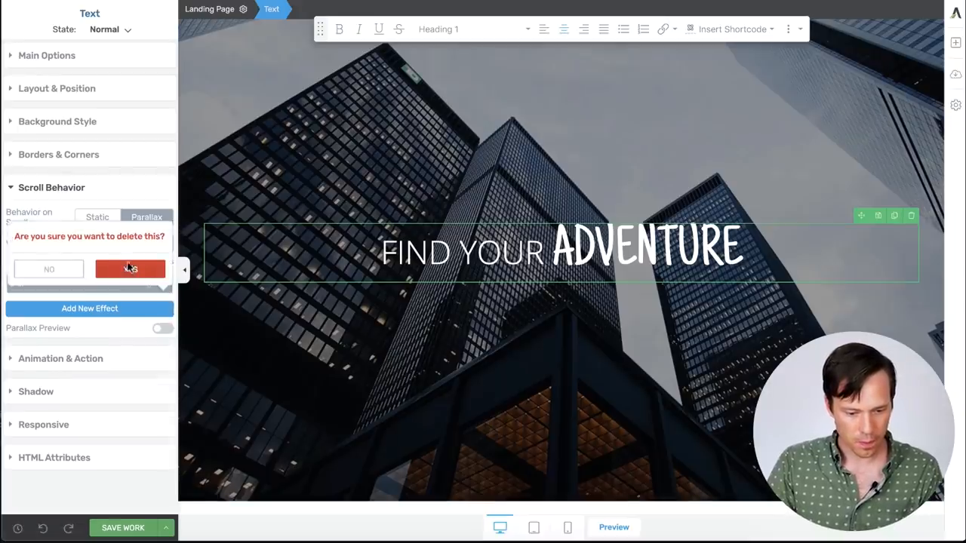
click(129, 270)
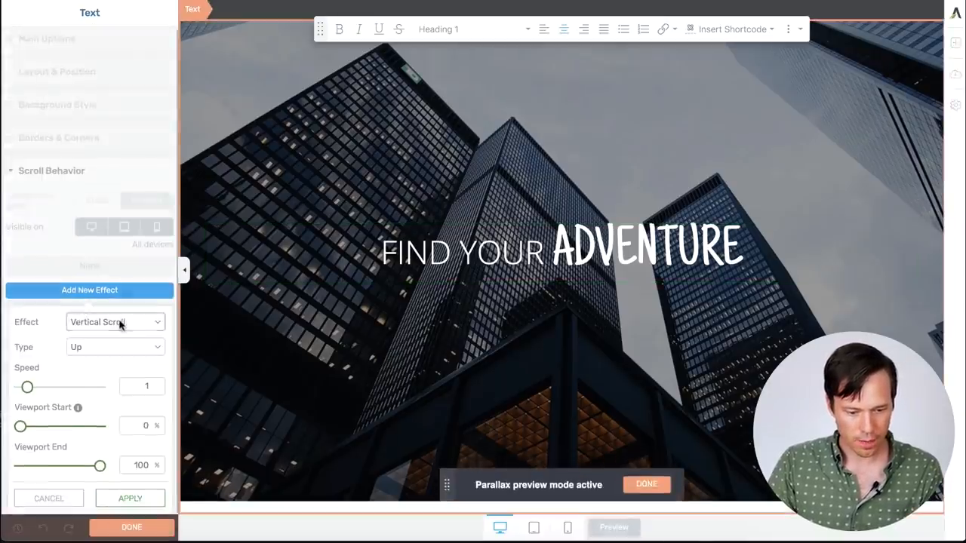
click(113, 321)
text(50)
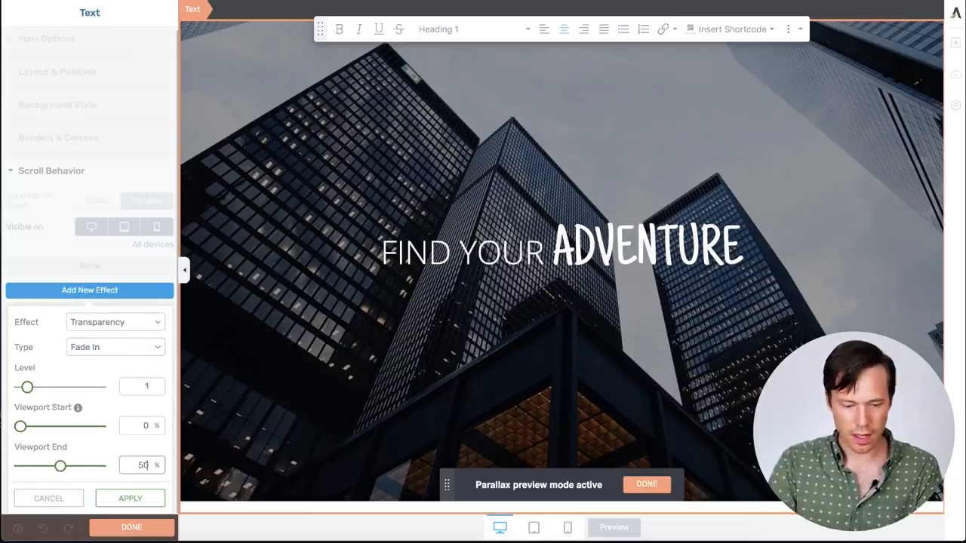
drag(28, 386, 32, 387)
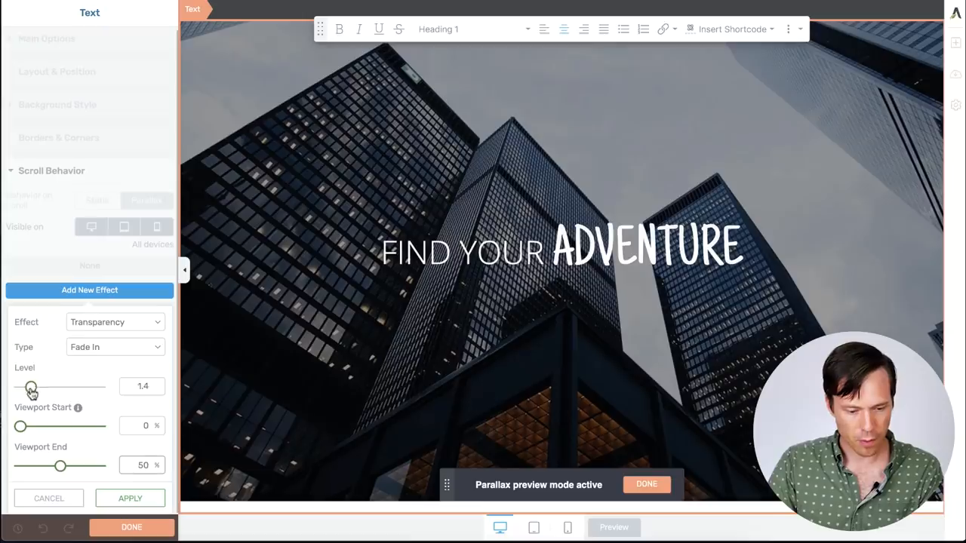
drag(30, 386, 100, 386)
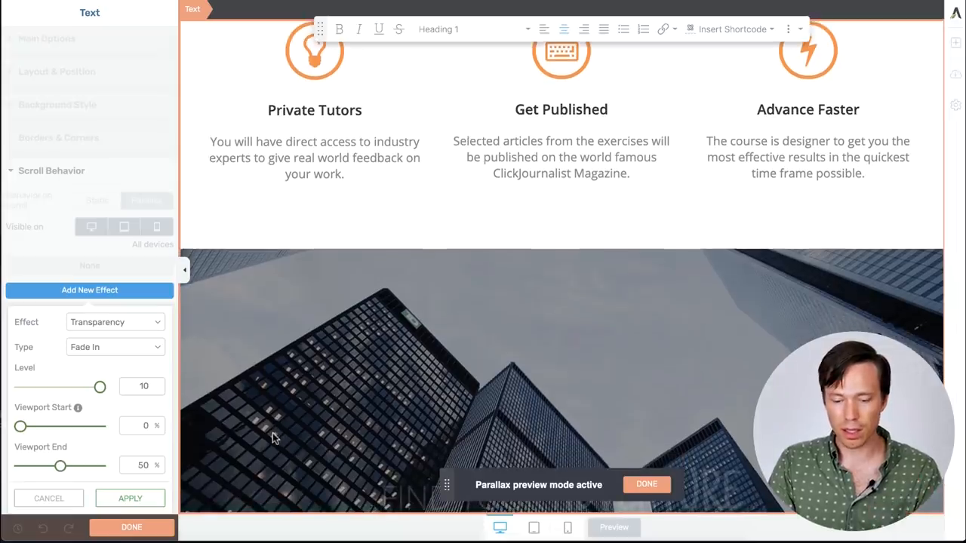
scroll(down, 3)
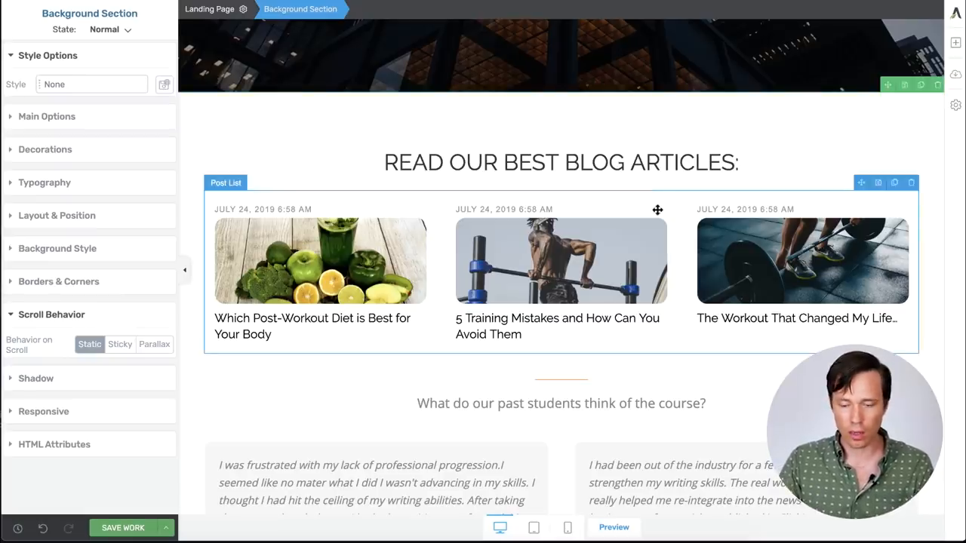
mouse_move(423, 278)
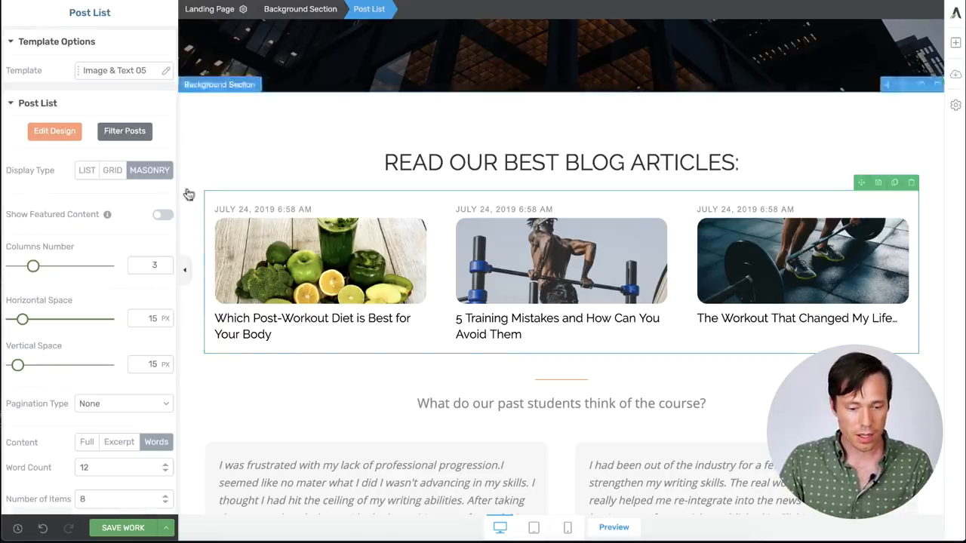
Step: Open the Filter Posts rules for the blog post list
click(124, 131)
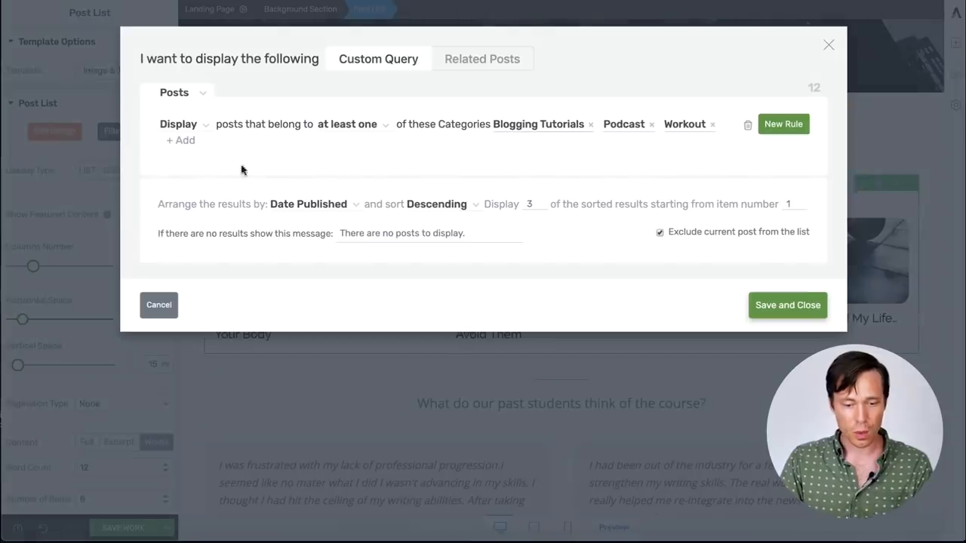
mouse_move(259, 164)
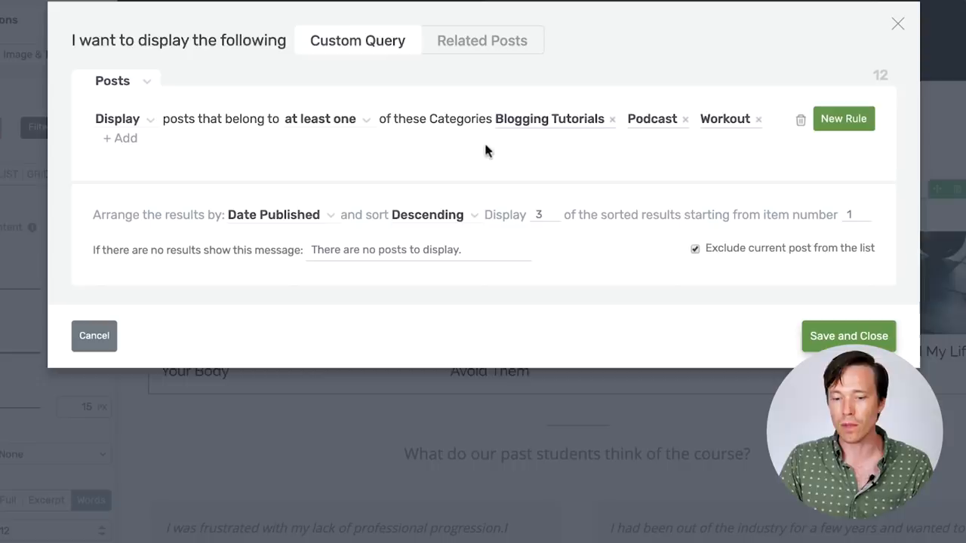
mouse_move(653, 138)
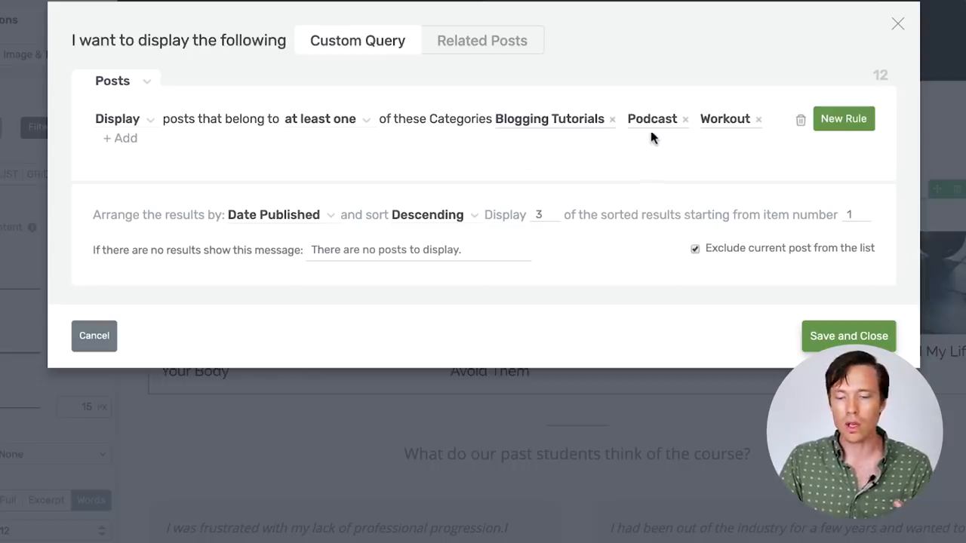
mouse_move(863, 81)
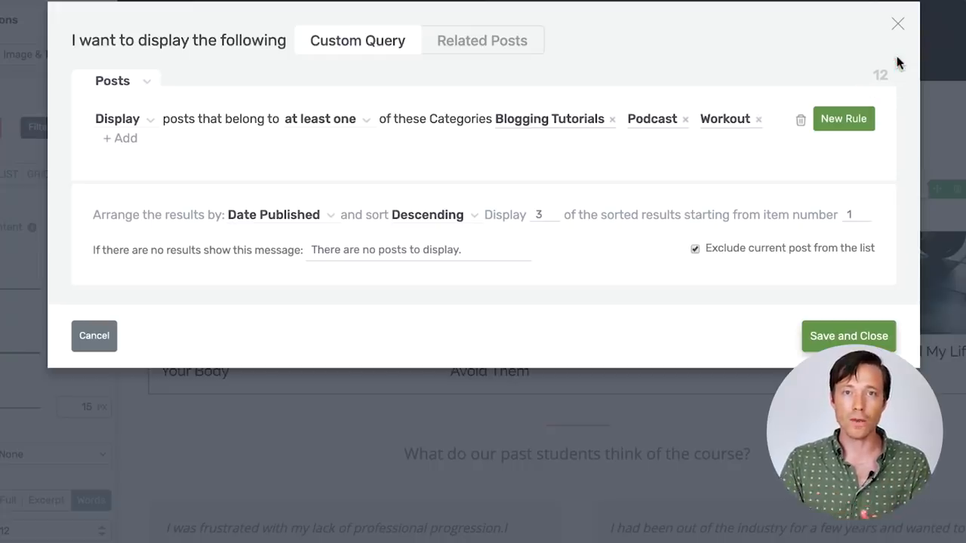
mouse_move(569, 205)
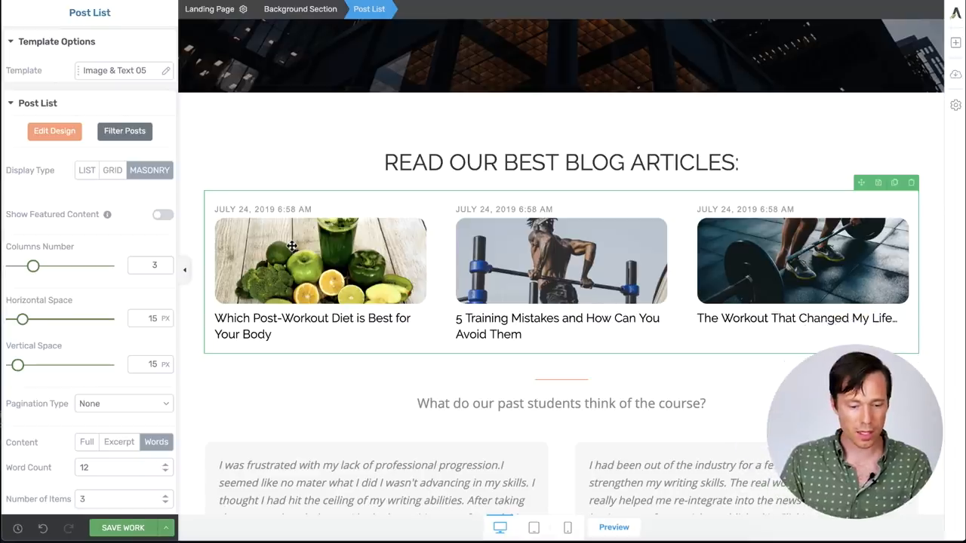
Step: Add centered Numeric pagination, hiding the First/Last links and the pagination label
scroll(down, 3)
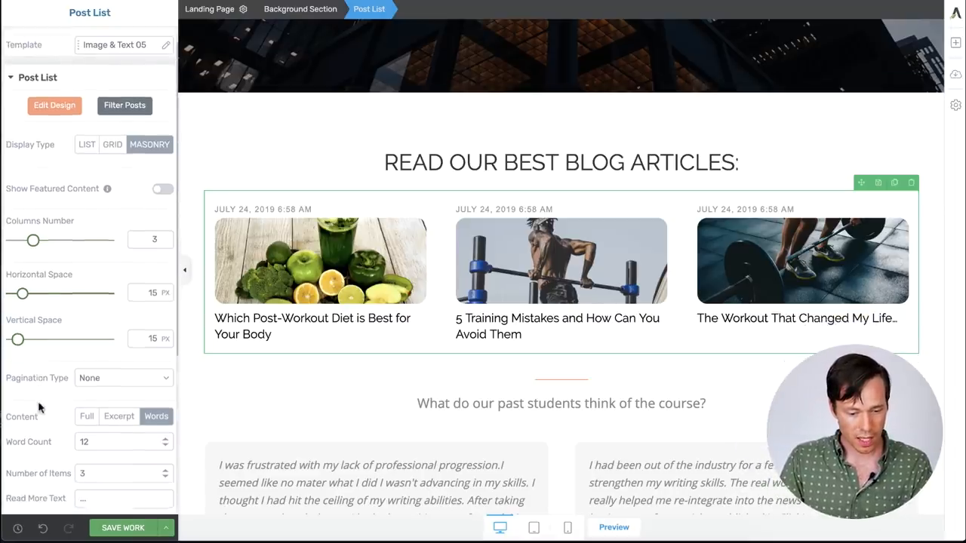
click(123, 377)
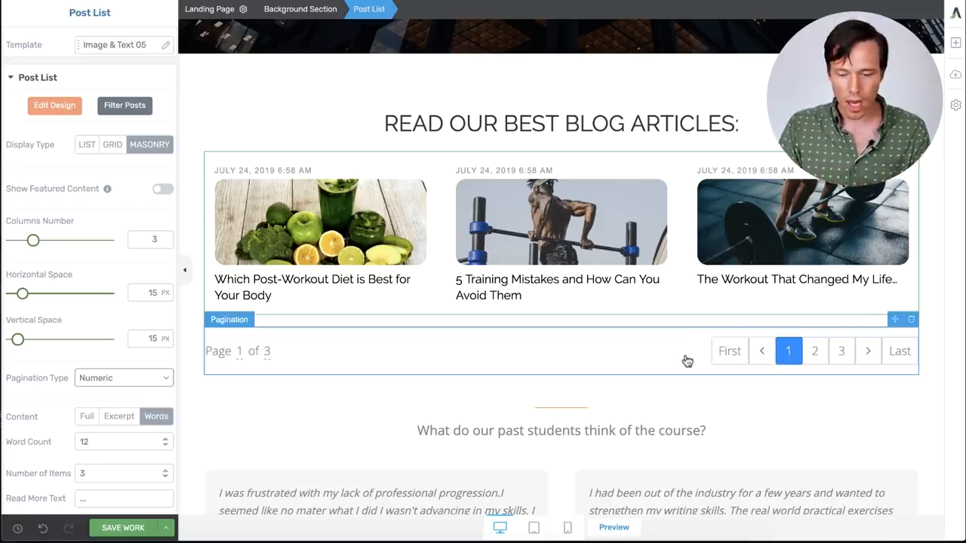
mouse_move(467, 354)
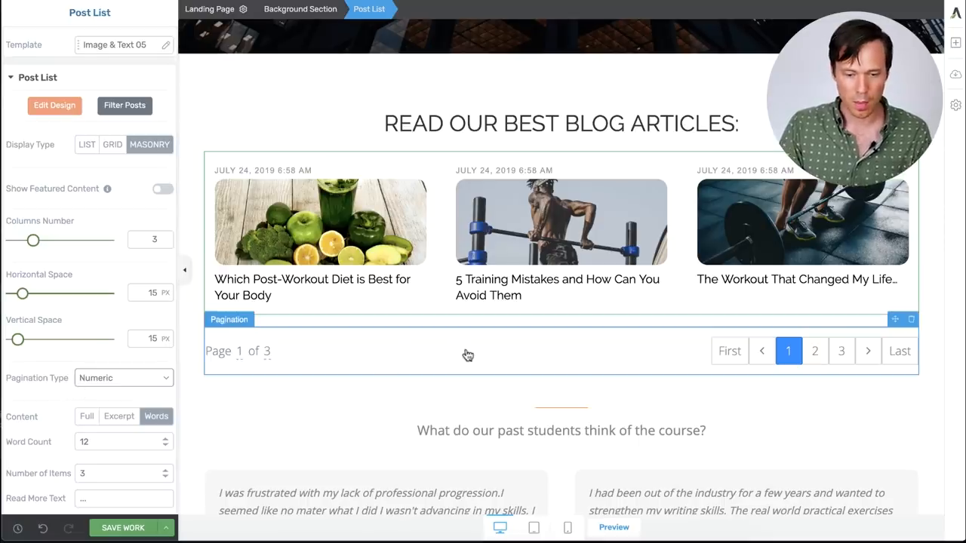
click(228, 319)
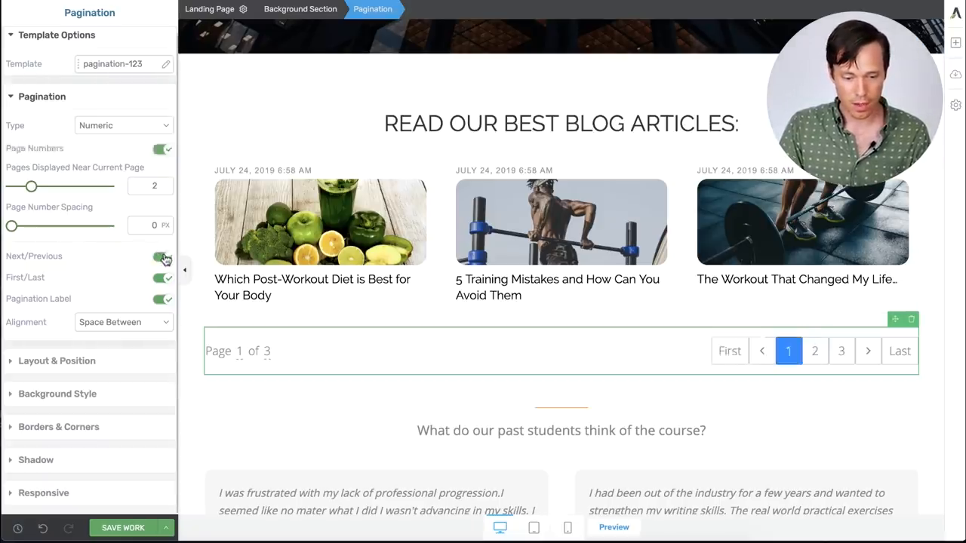
click(163, 277)
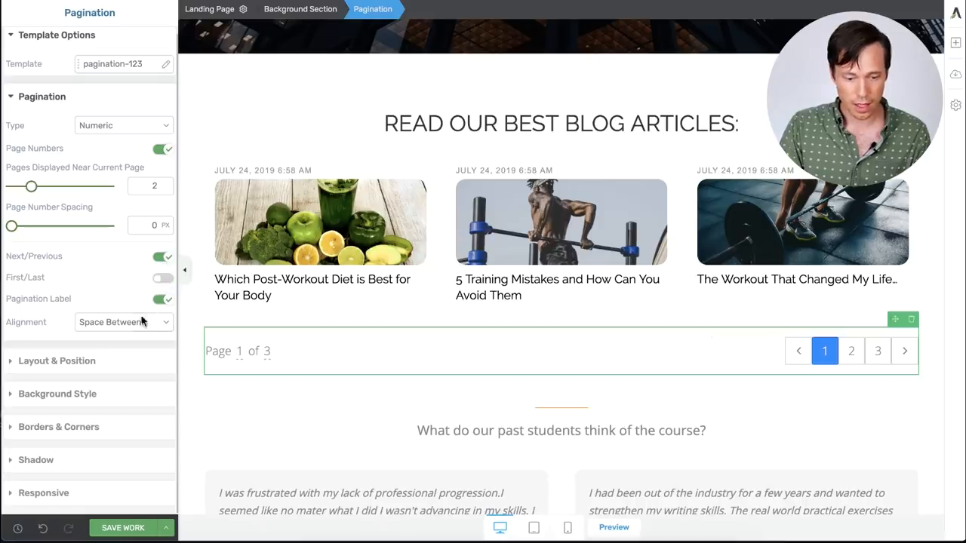
click(123, 322)
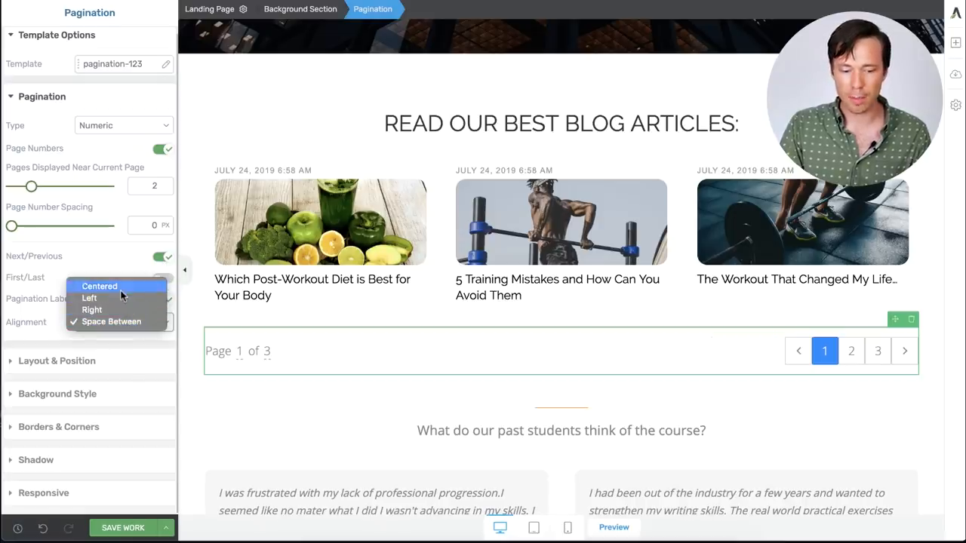
click(98, 286)
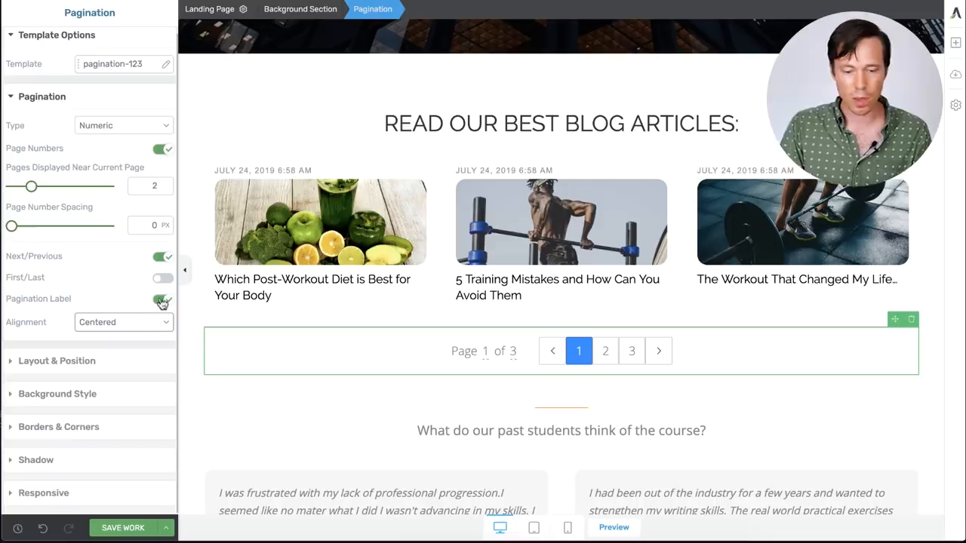
click(163, 299)
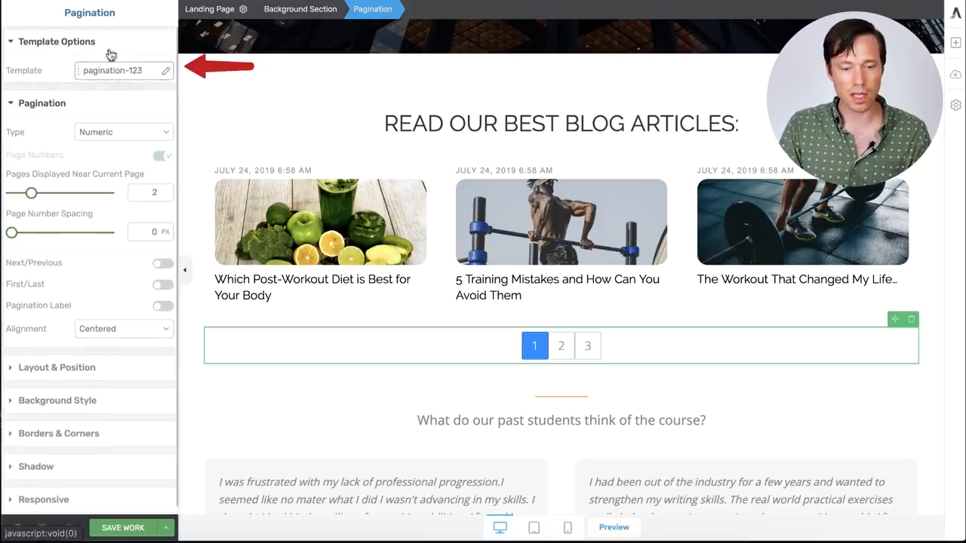
Step: Apply the Pagination 1 template to the pagination and save the work
click(165, 70)
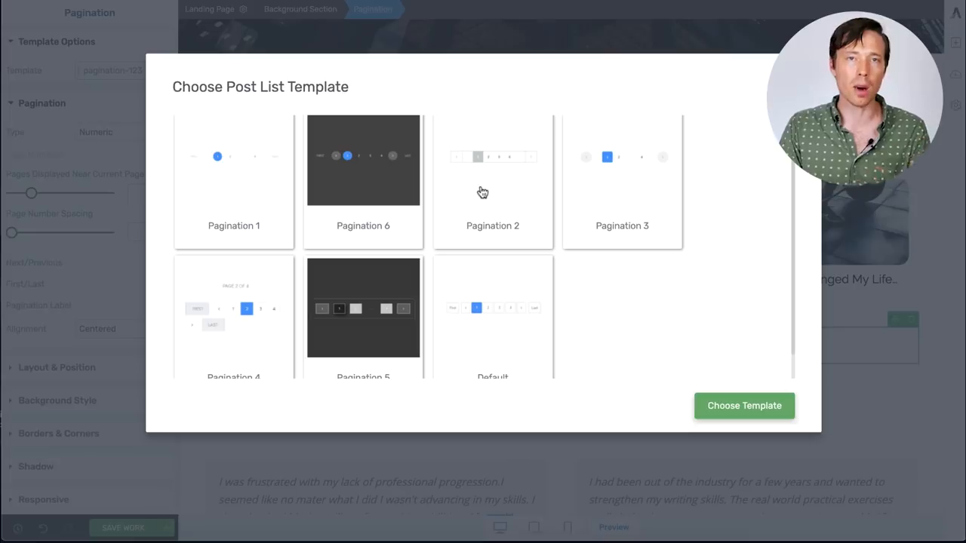
mouse_move(233, 208)
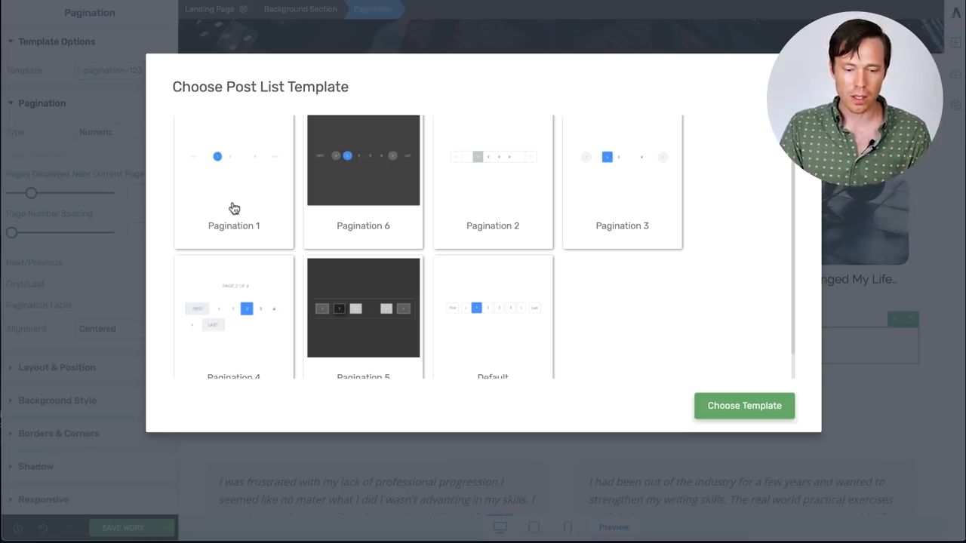
click(744, 405)
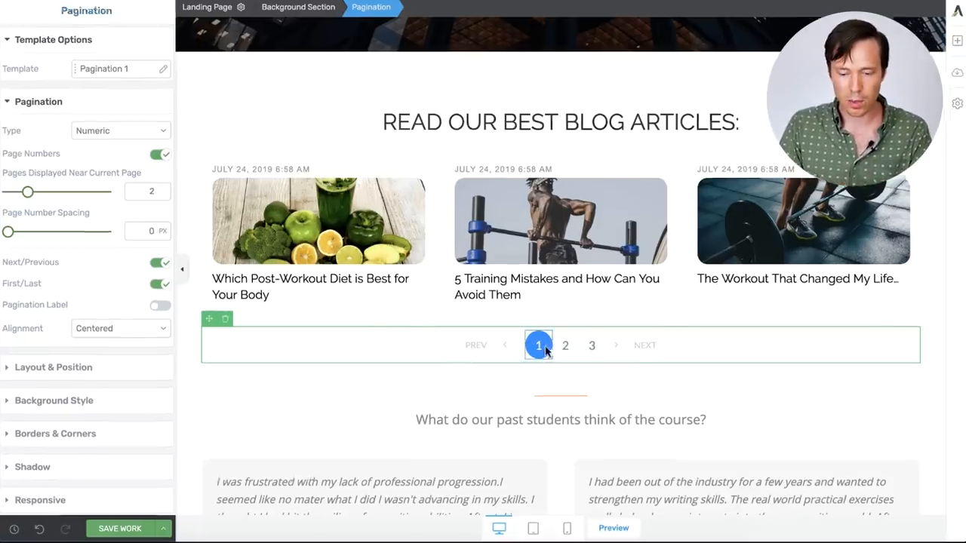
click(565, 345)
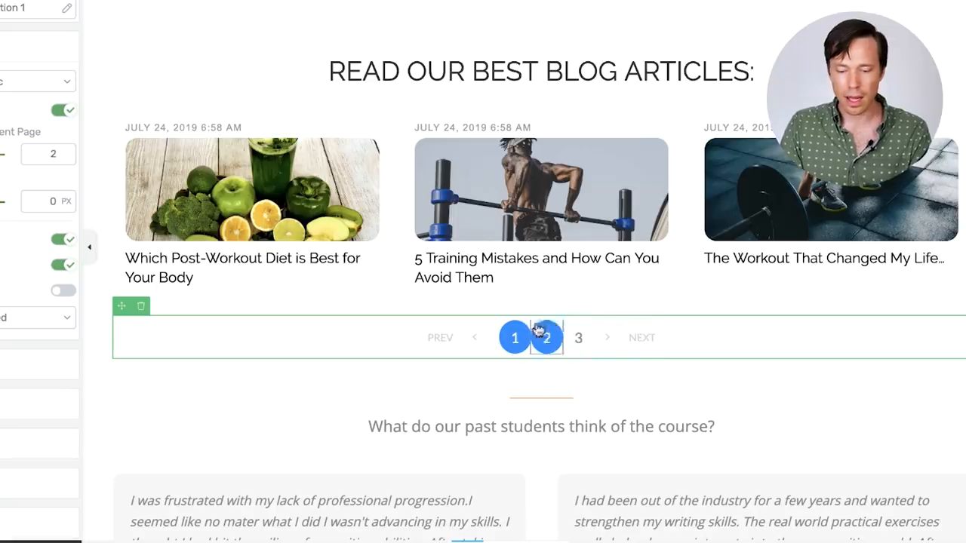
click(515, 338)
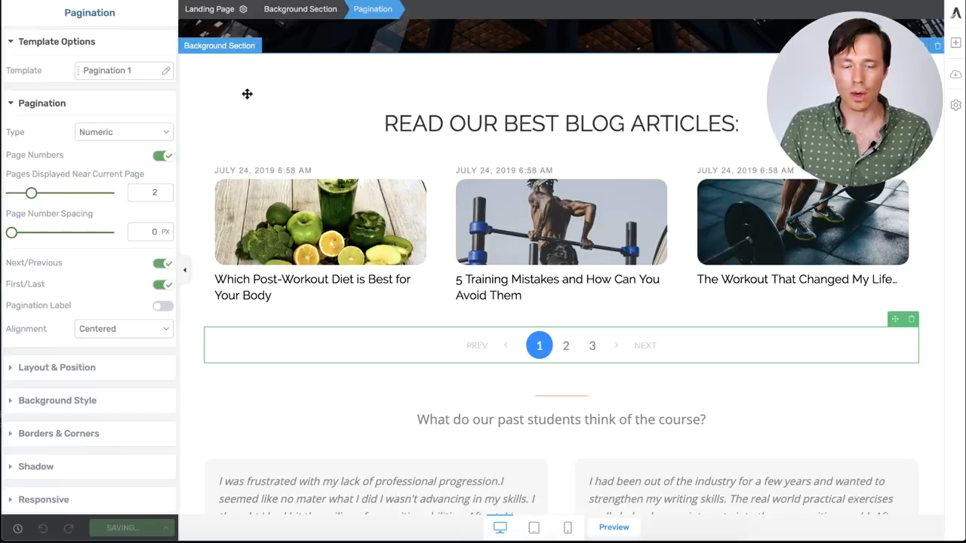
Step: View the landing page live and go to page 3 of the article list
click(614, 526)
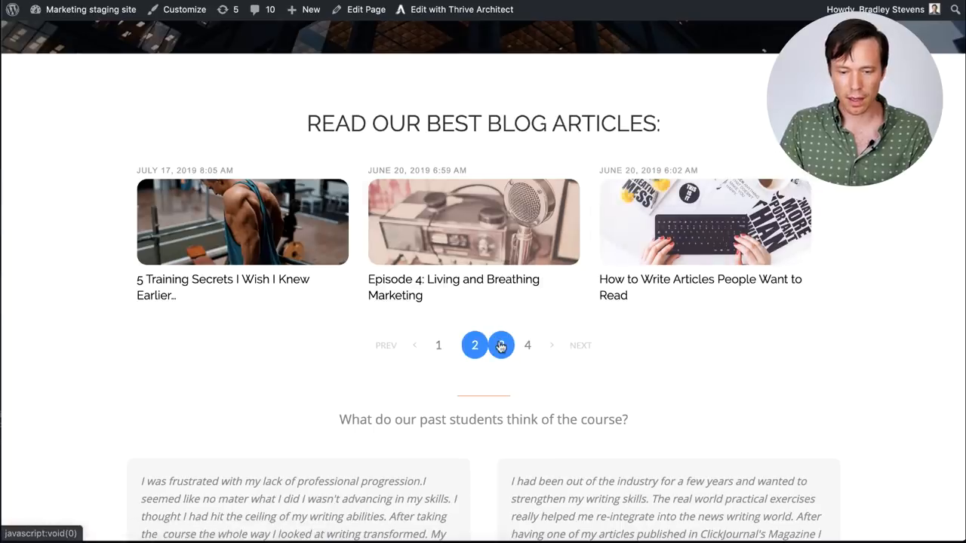
click(500, 344)
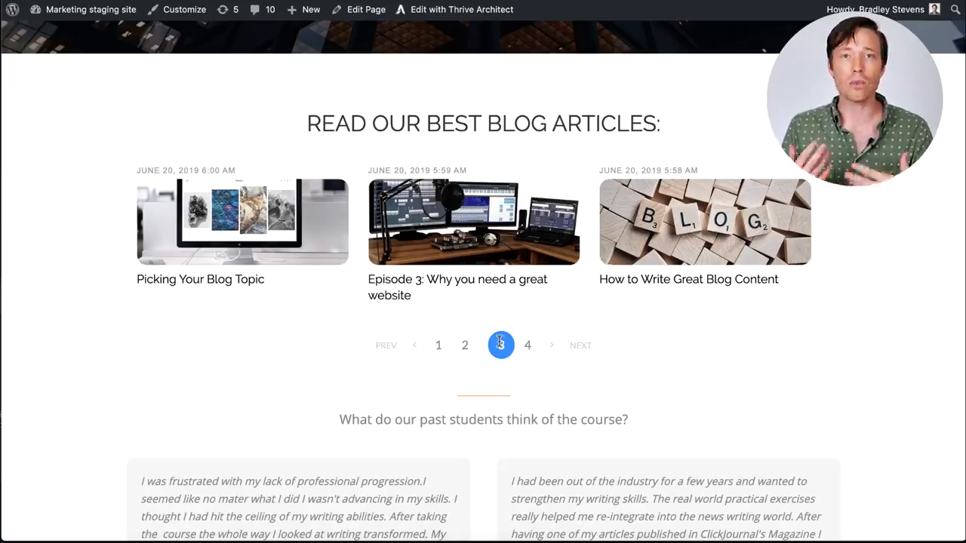
click(462, 9)
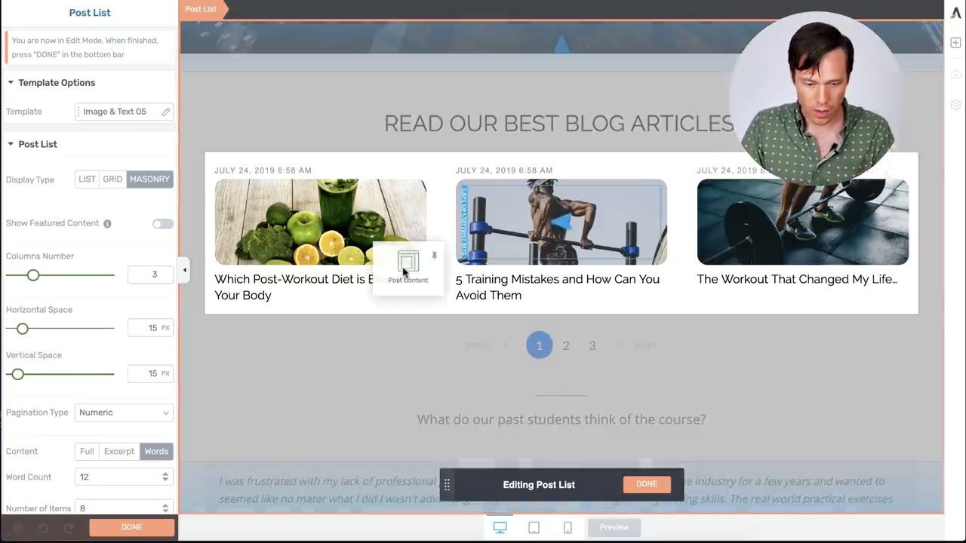
Step: Add a 12-word post excerpt and a blank Text element beneath each post title
click(407, 268)
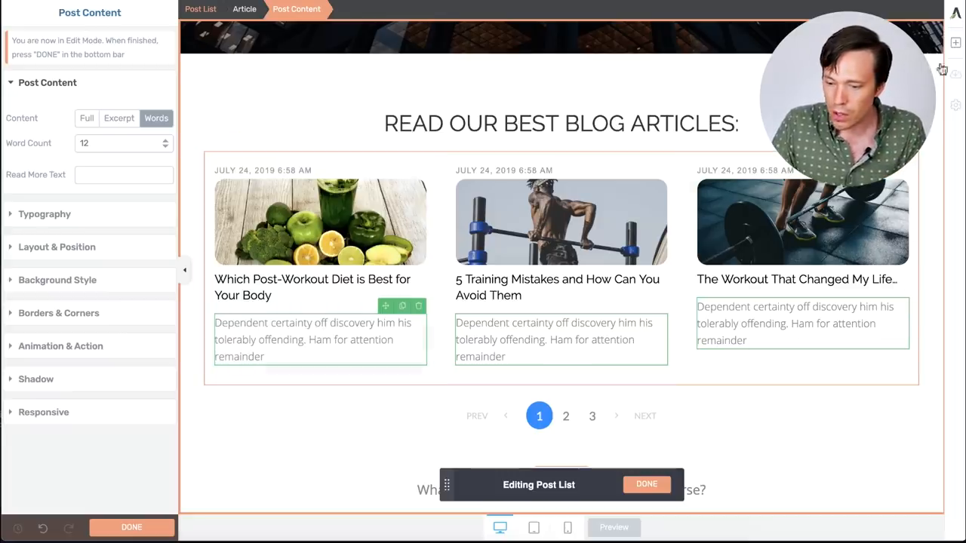
click(955, 43)
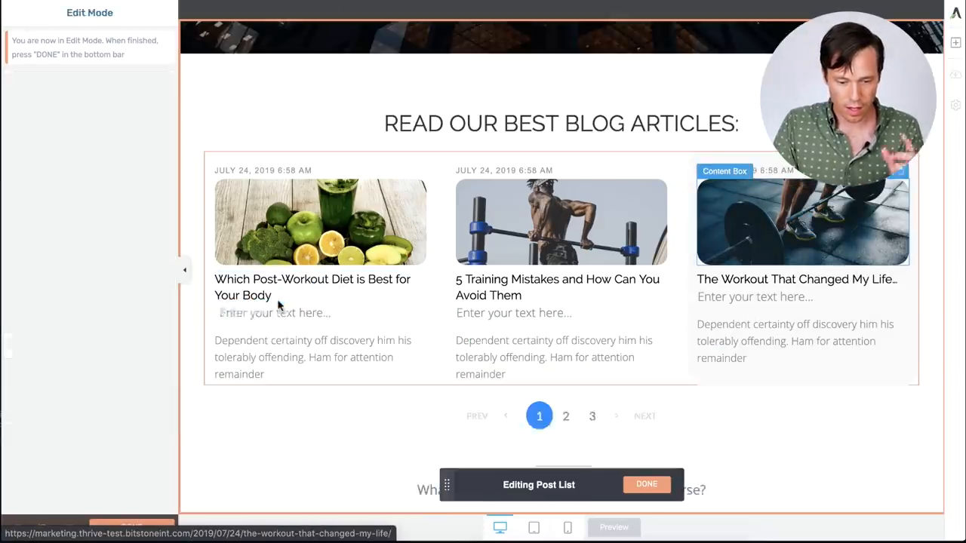
Step: Style the placeholder text line as #2c2d2d, bold, 18 px
click(271, 313)
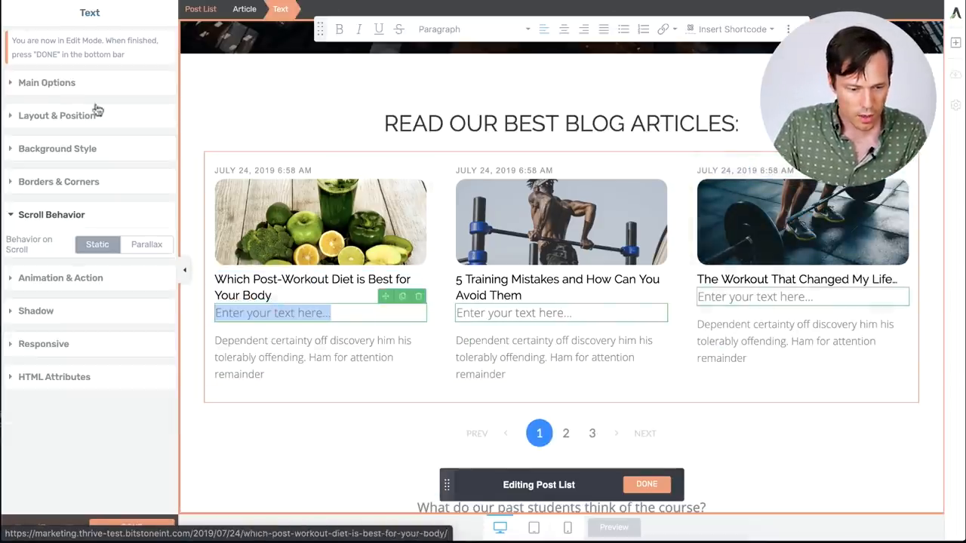
click(46, 82)
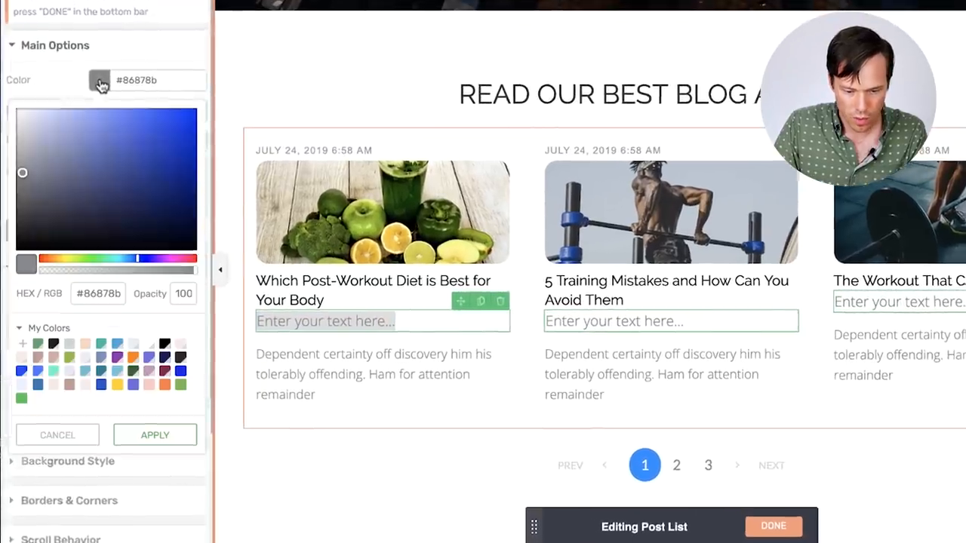
drag(23, 172, 23, 187)
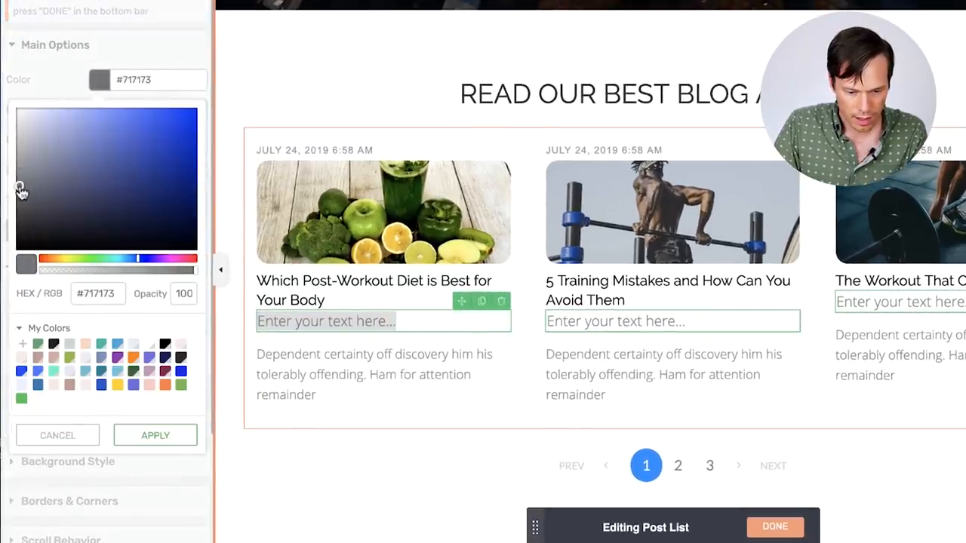
drag(21, 187, 21, 225)
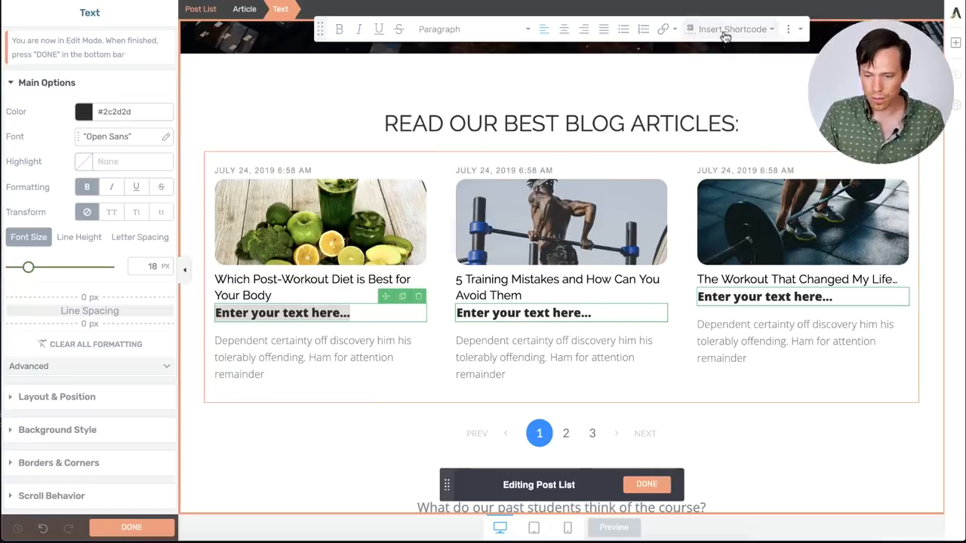
Step: Insert the Post Categories shortcode with Link to Archive into the card text, then finish editing
click(731, 29)
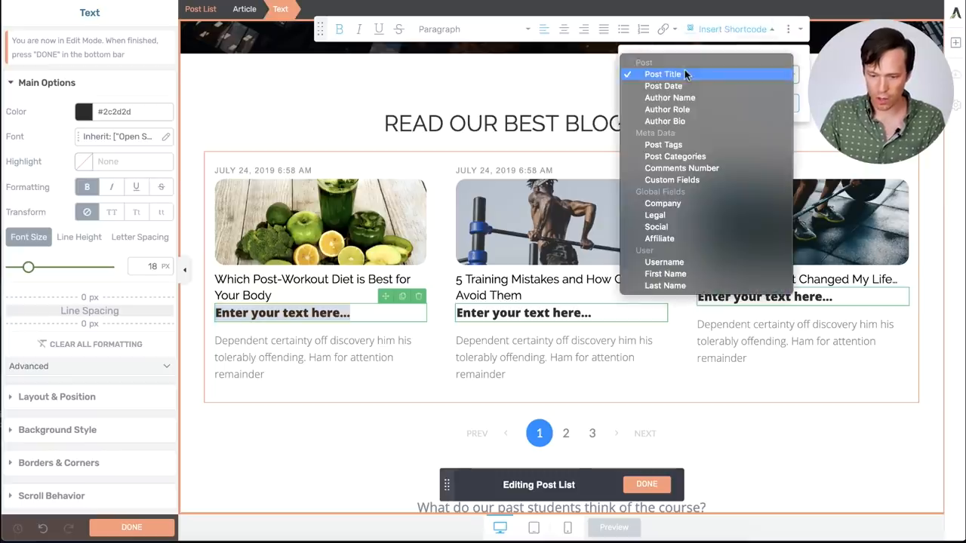
mouse_move(675, 156)
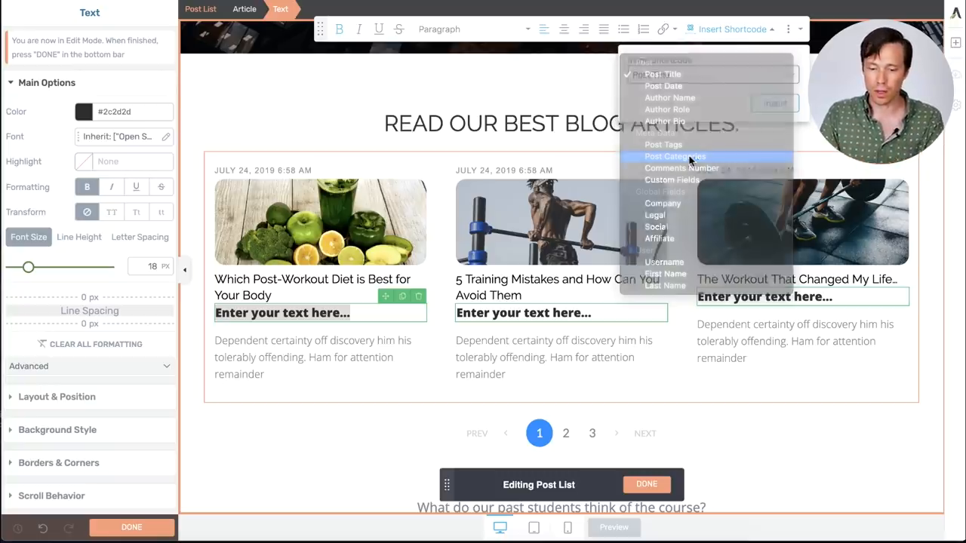
click(674, 156)
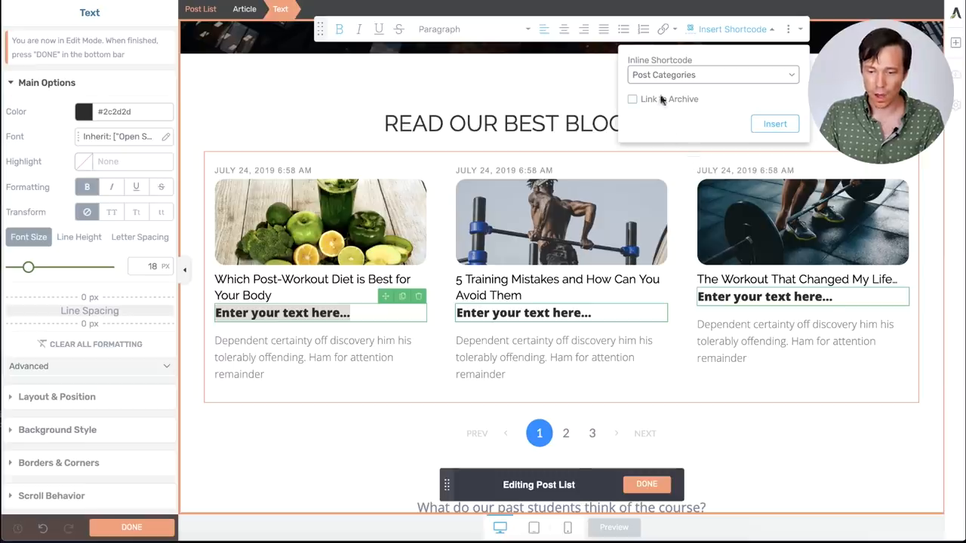
mouse_move(642, 110)
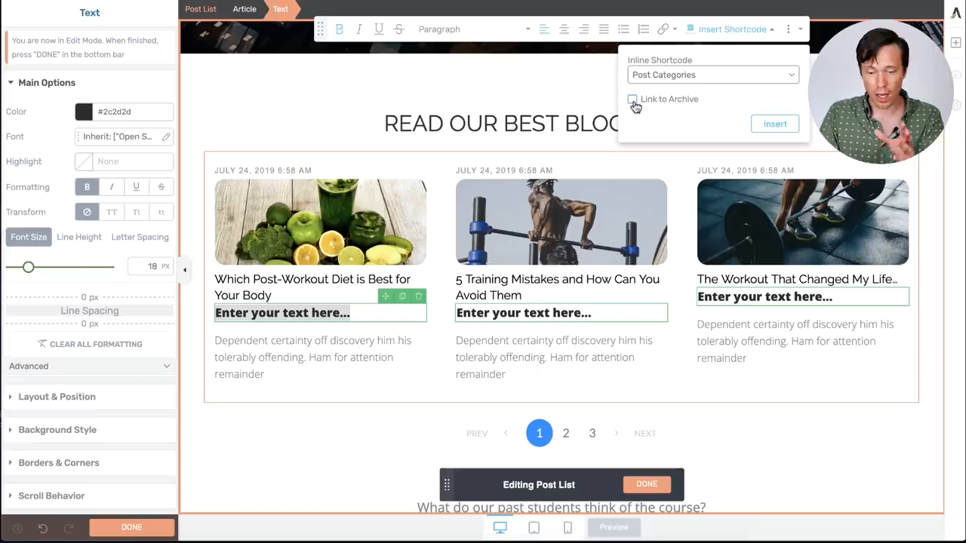
click(632, 99)
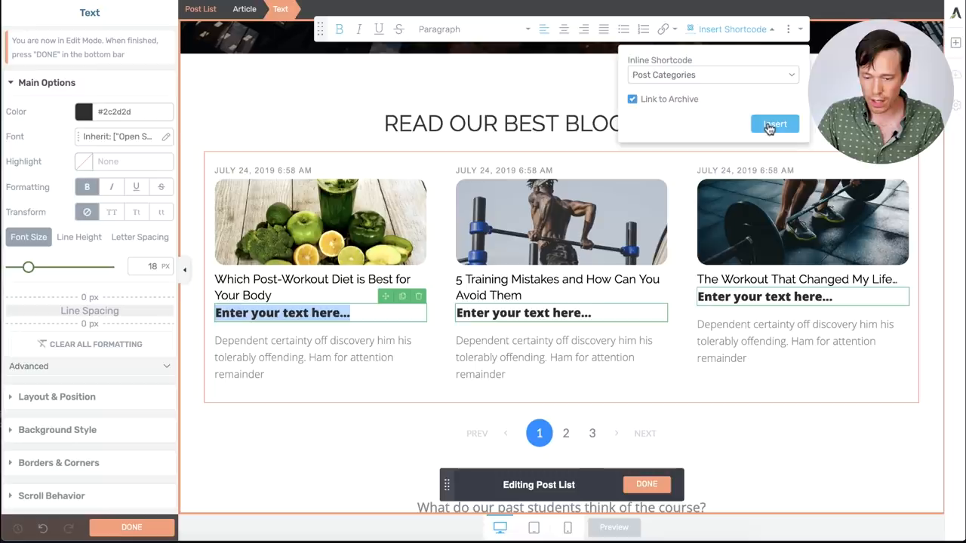
click(774, 124)
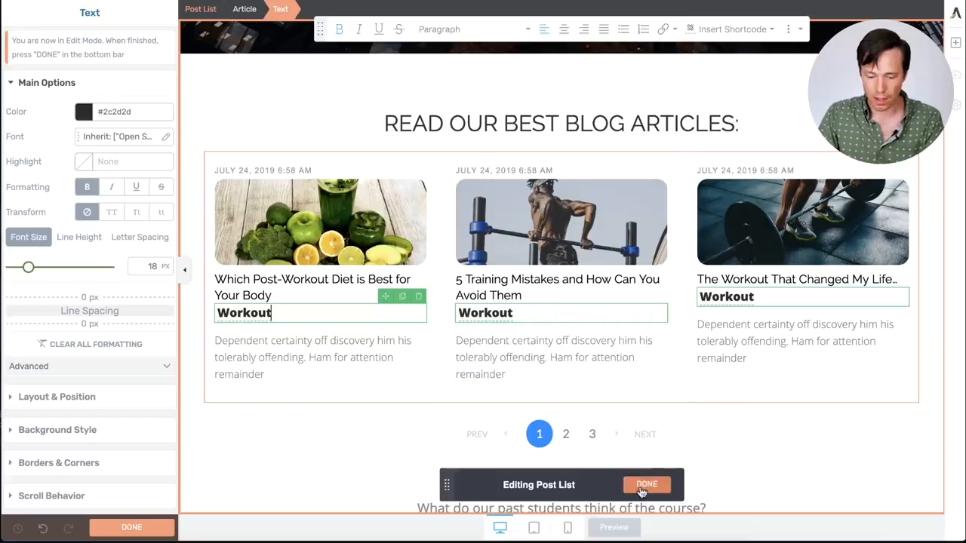
click(646, 484)
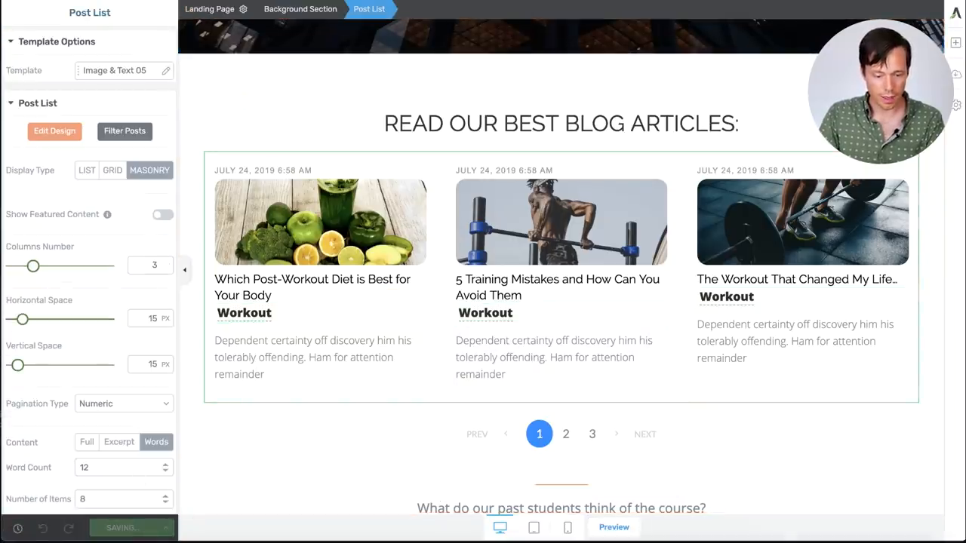
Step: Preview live, confirm the Workout link opens its archive, then view posts page 2
click(614, 526)
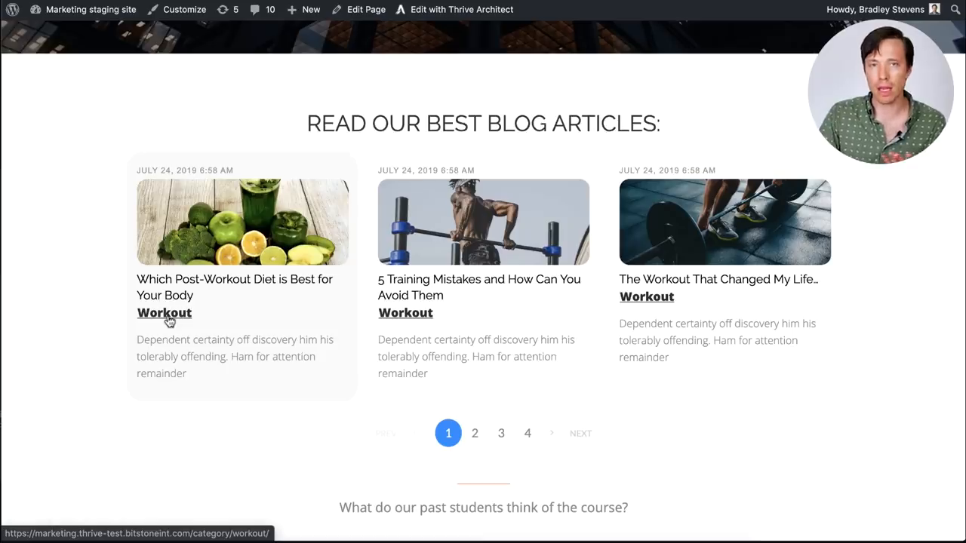
mouse_move(164, 312)
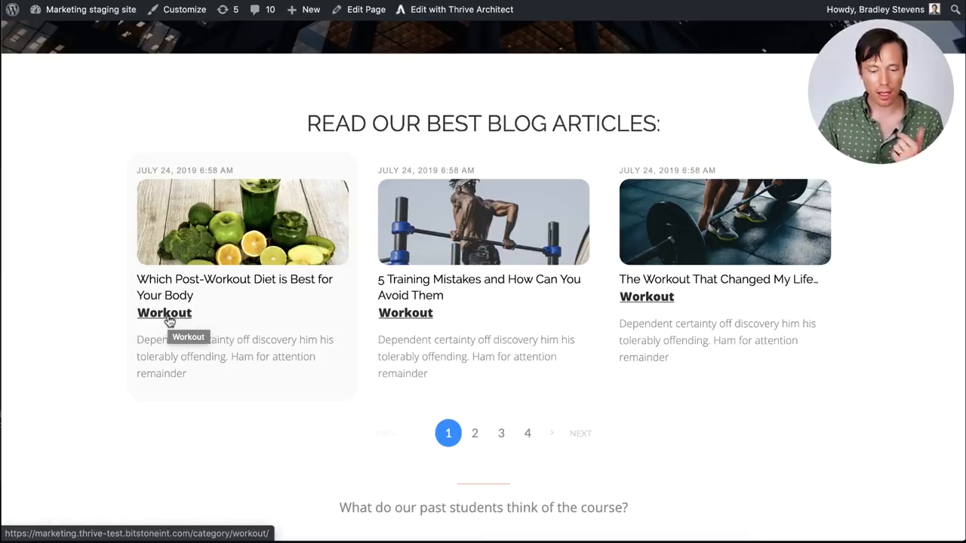
mouse_move(221, 295)
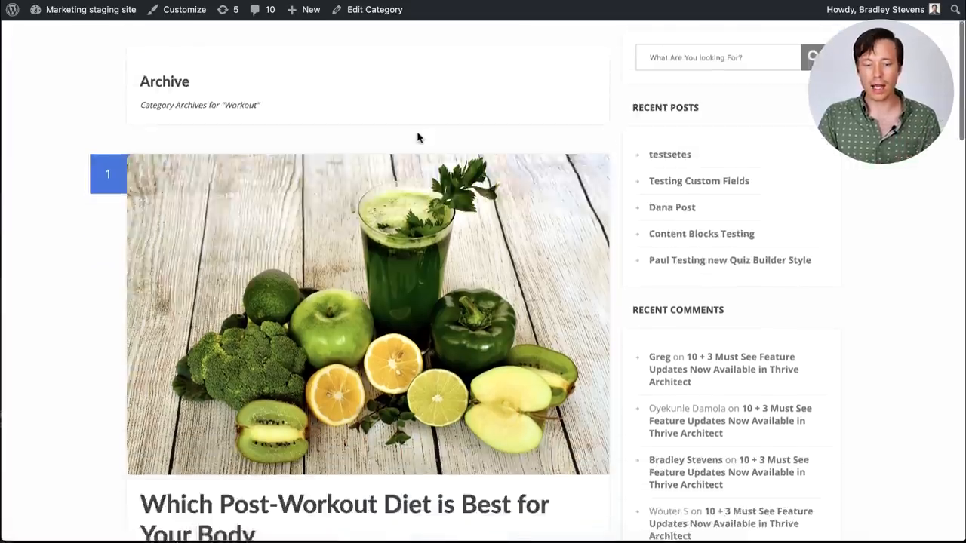
scroll(down, 3)
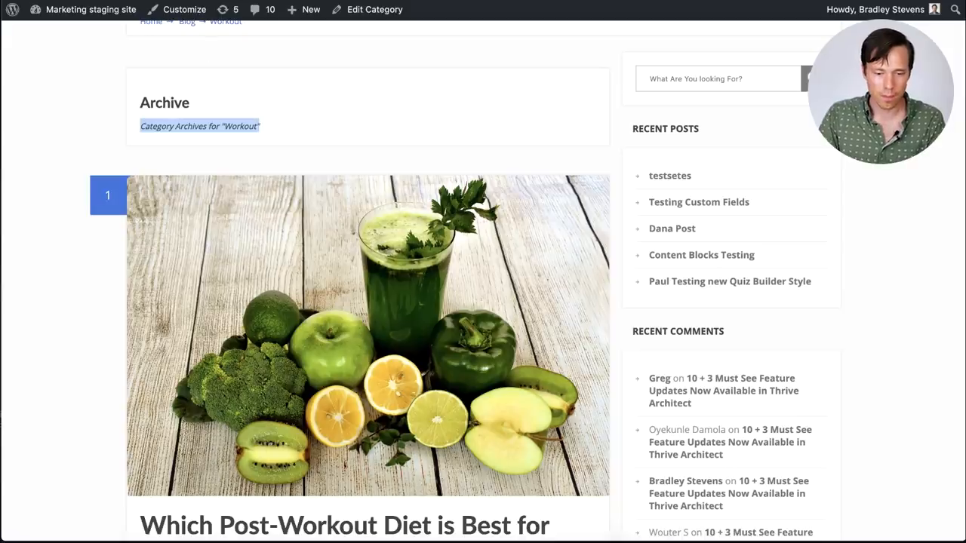
click(475, 433)
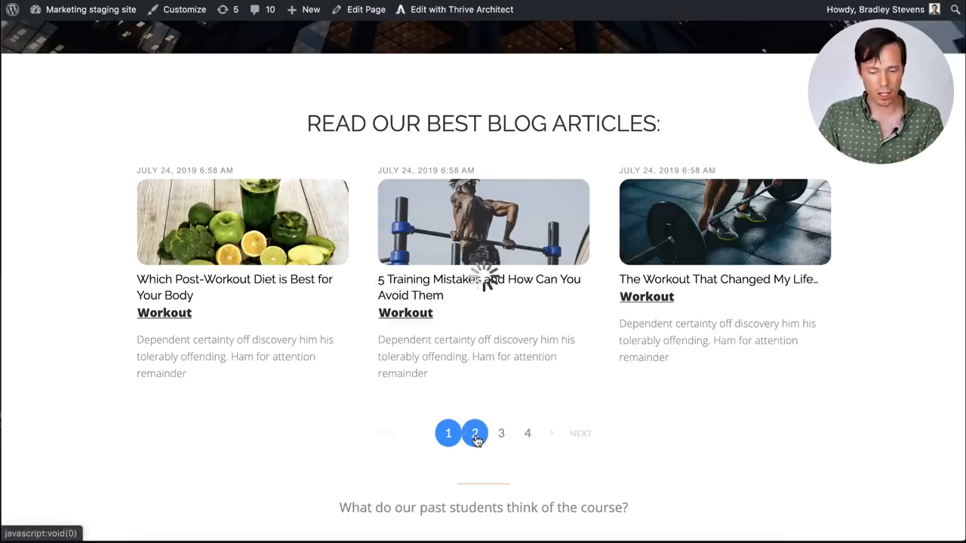
click(474, 432)
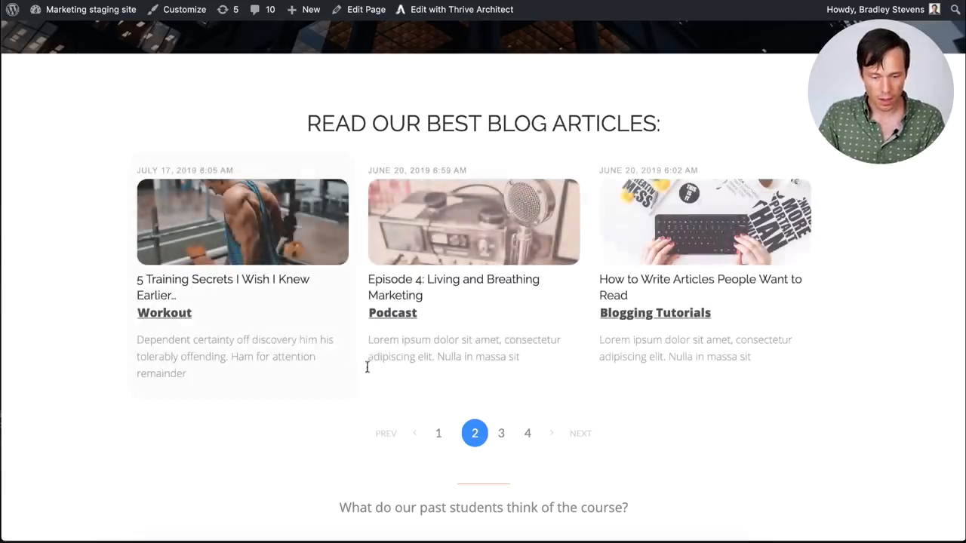
mouse_move(393, 313)
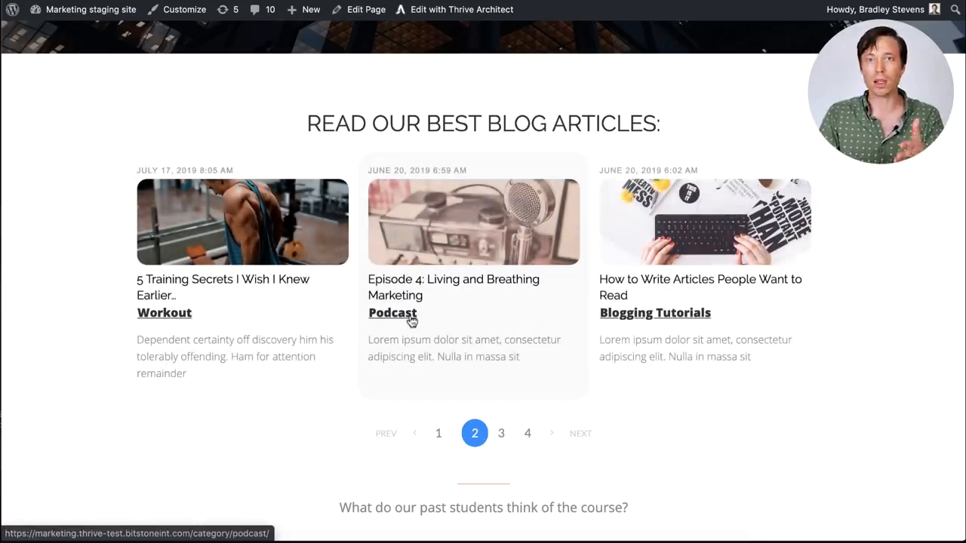
click(392, 312)
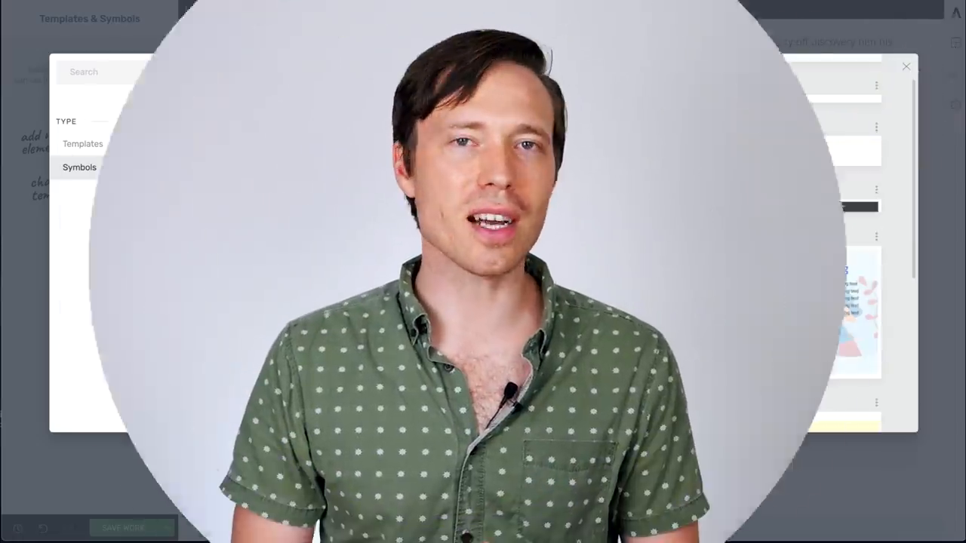
Step: Reselect the Post List in the editor, showing 3 items, masonry, 3 columns
click(906, 67)
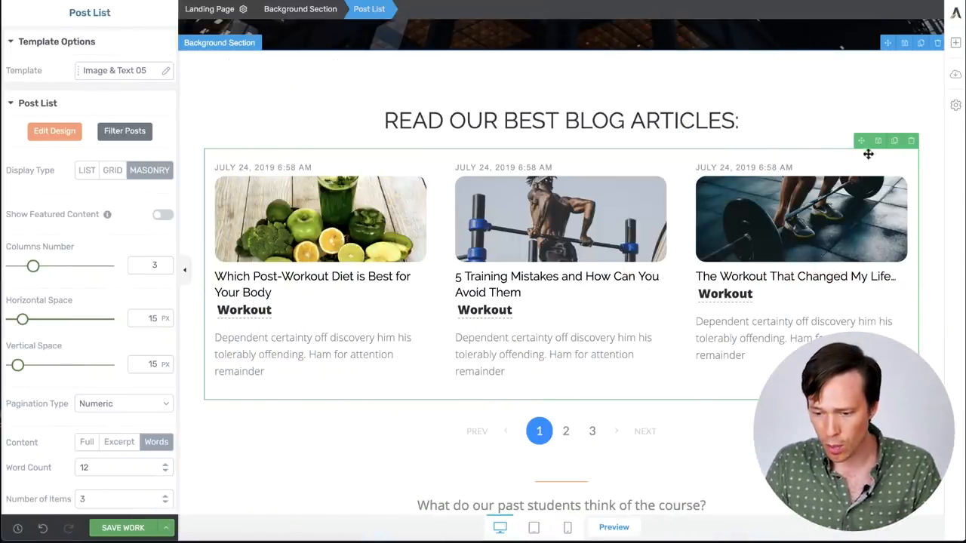
Step: Save the post list as a global symbol named 'Post List'
click(877, 141)
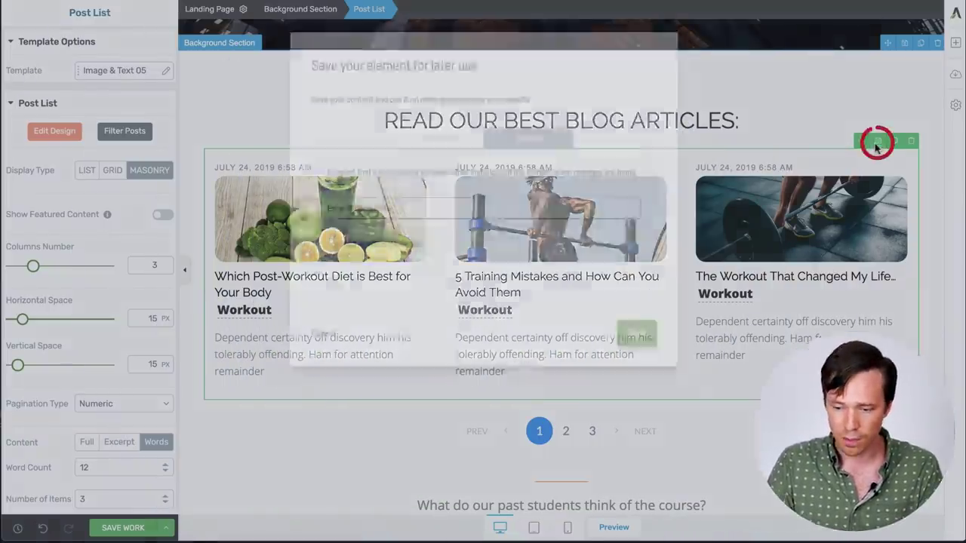
click(877, 142)
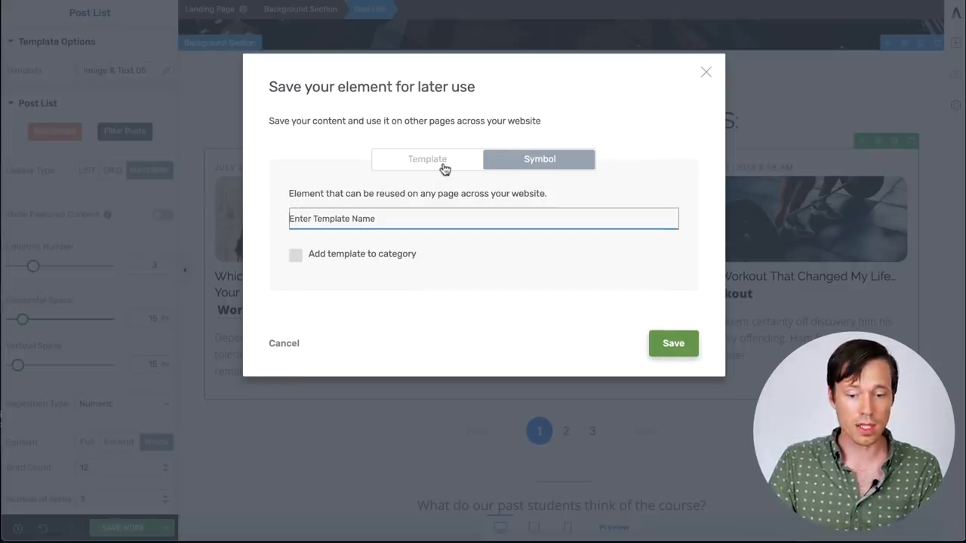
click(427, 159)
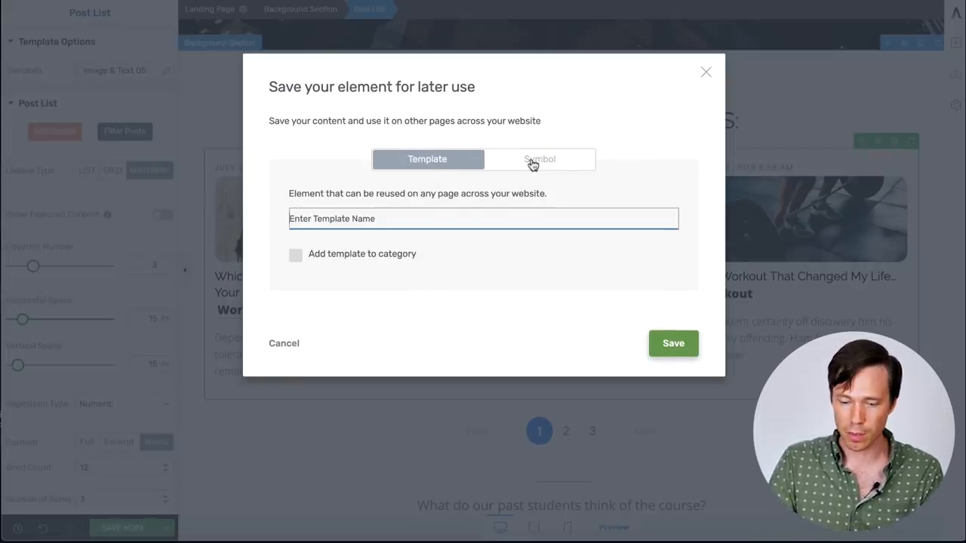
click(539, 159)
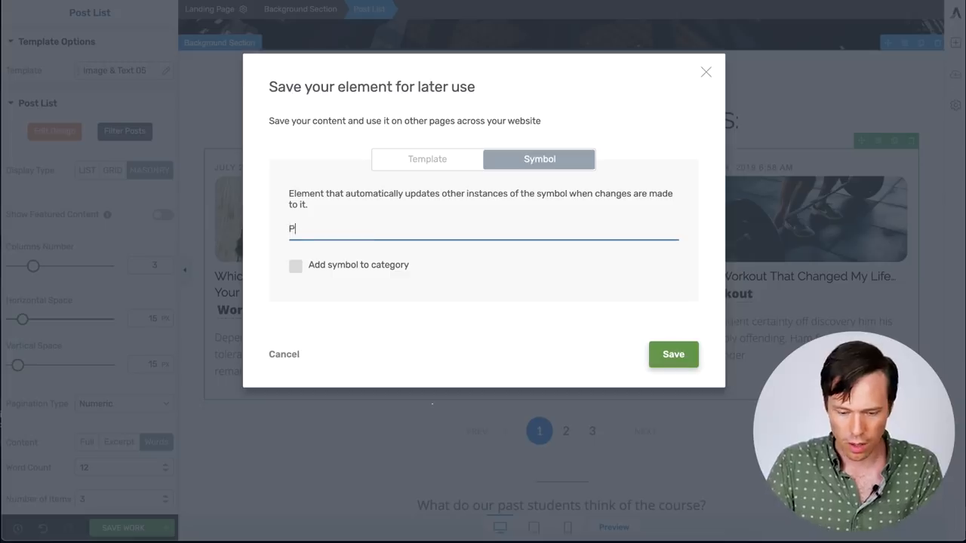
text(ost List)
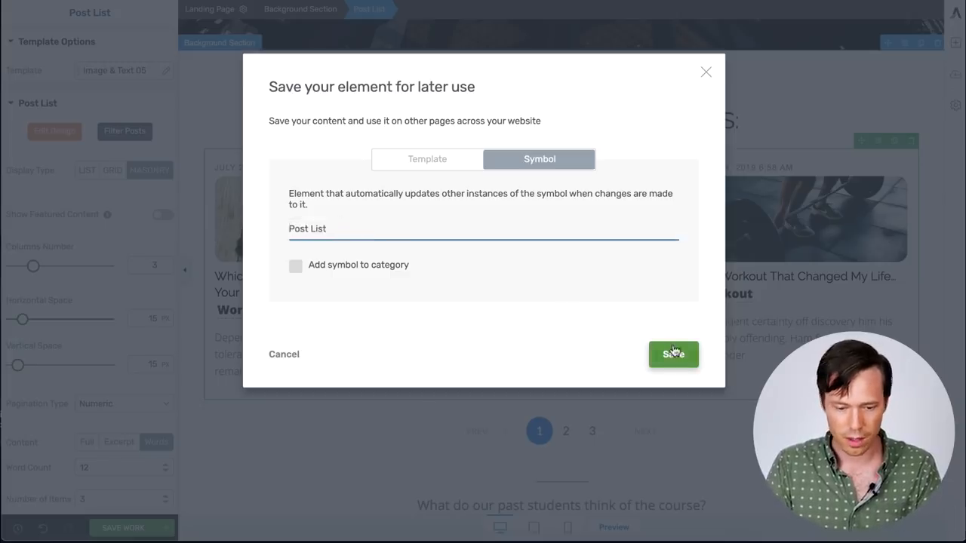
click(673, 354)
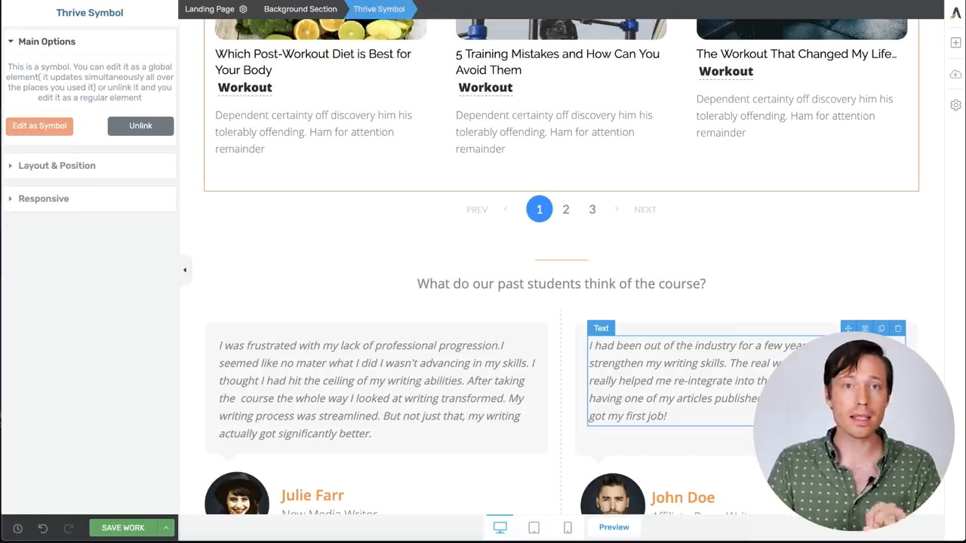
scroll(up, 3)
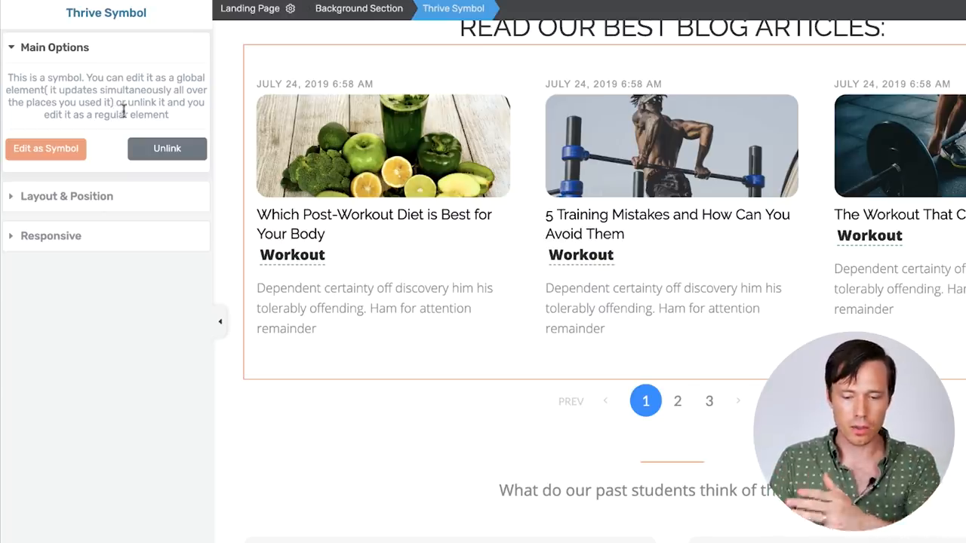
scroll(down, 3)
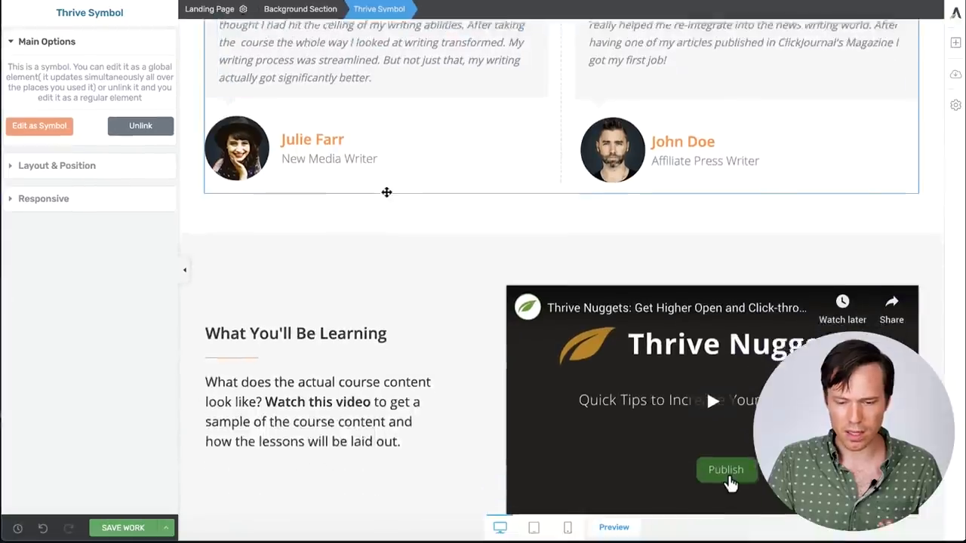
scroll(down, 3)
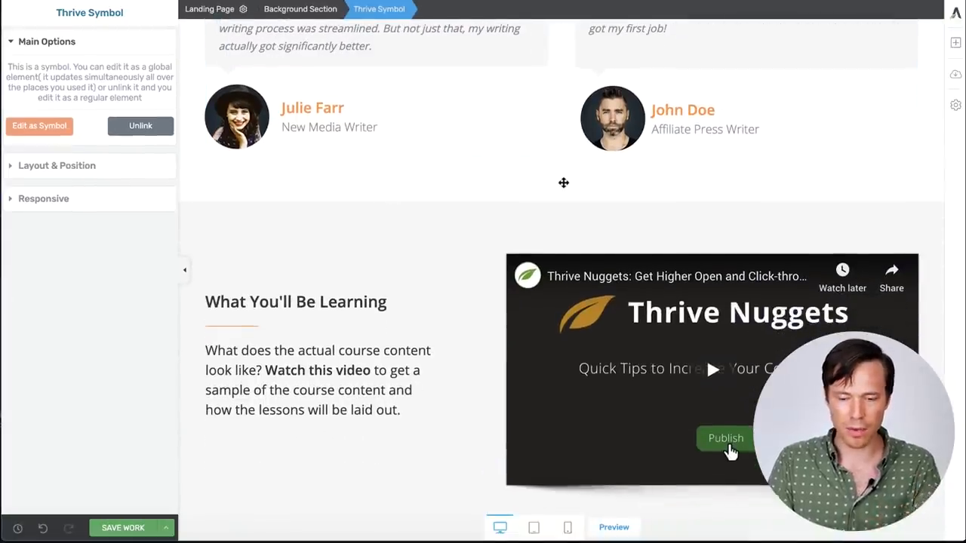
click(955, 43)
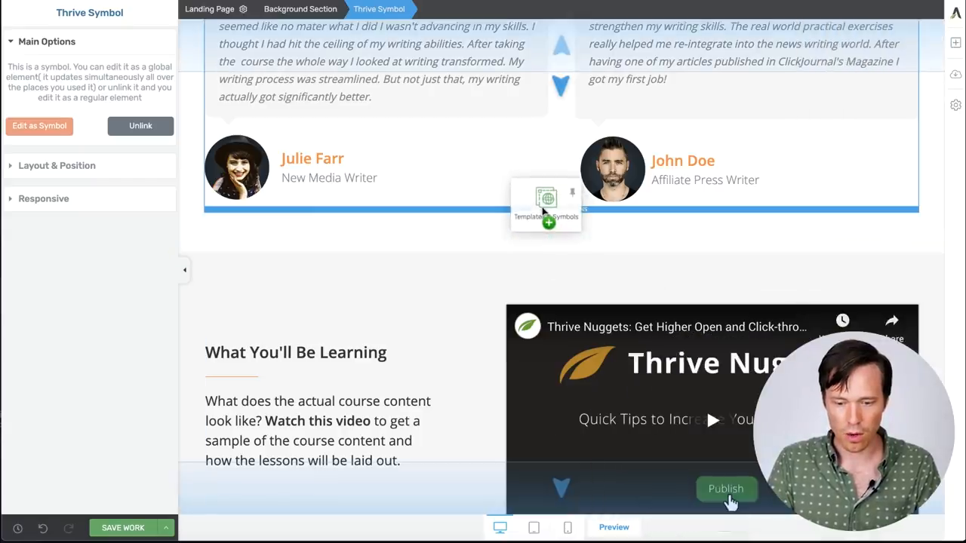
Step: Insert the Post List symbol from the Symbols library below the testimonials
click(545, 202)
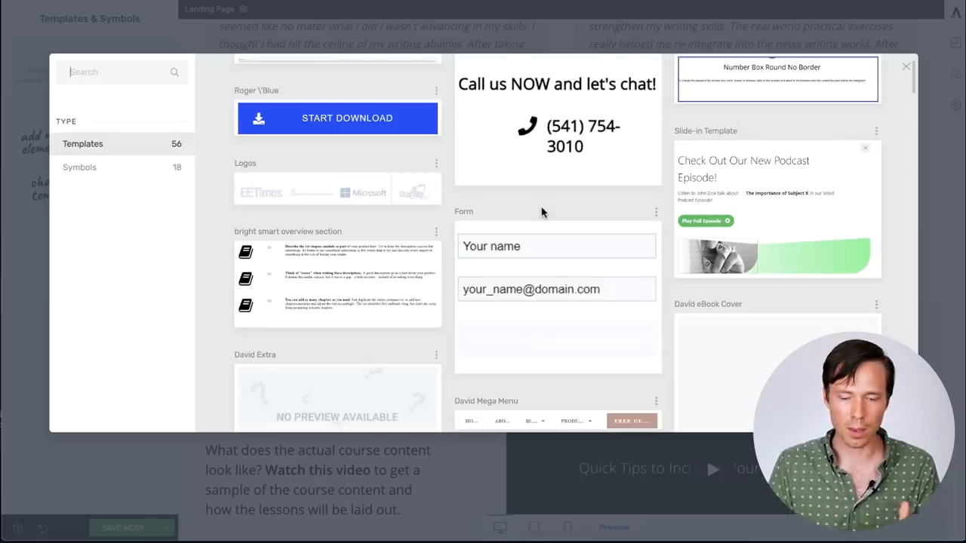
scroll(up, 3)
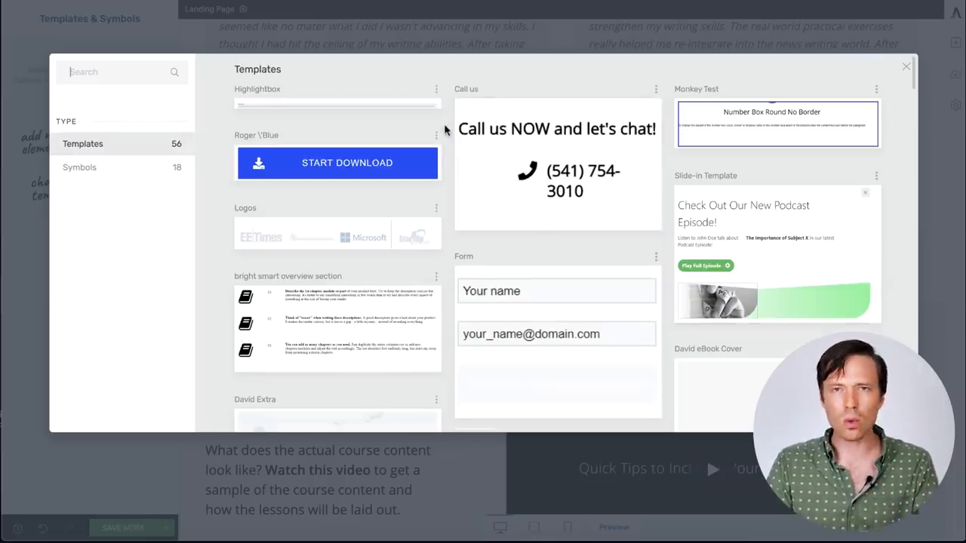
scroll(down, 3)
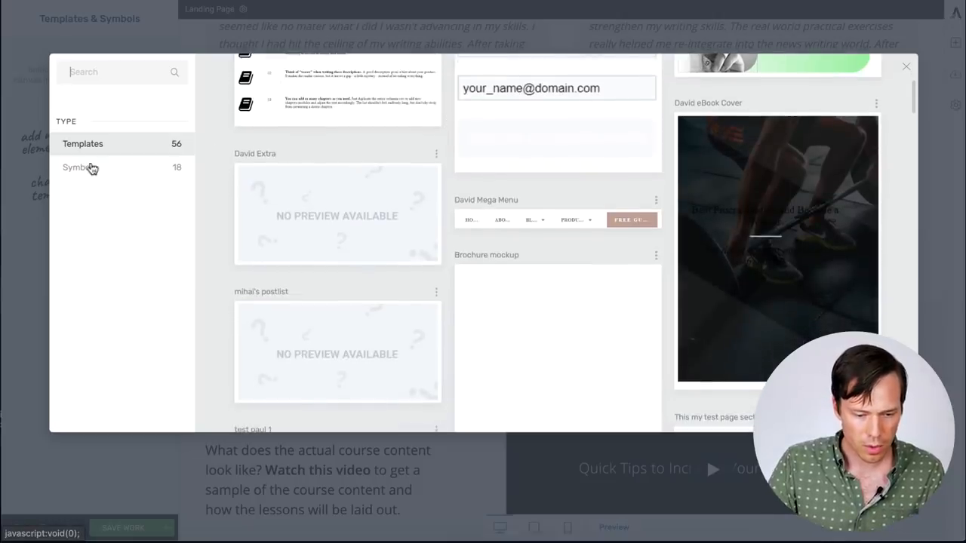
click(80, 167)
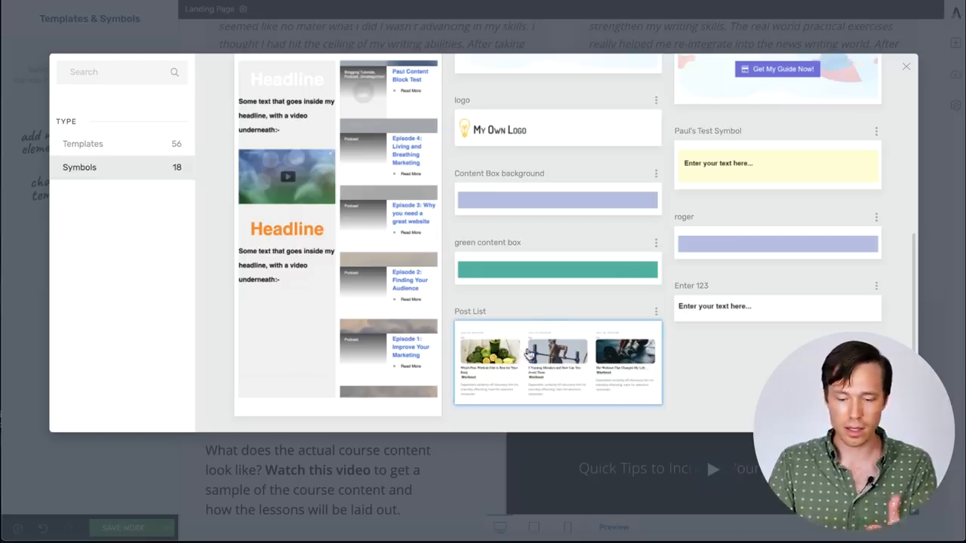
mouse_move(642, 337)
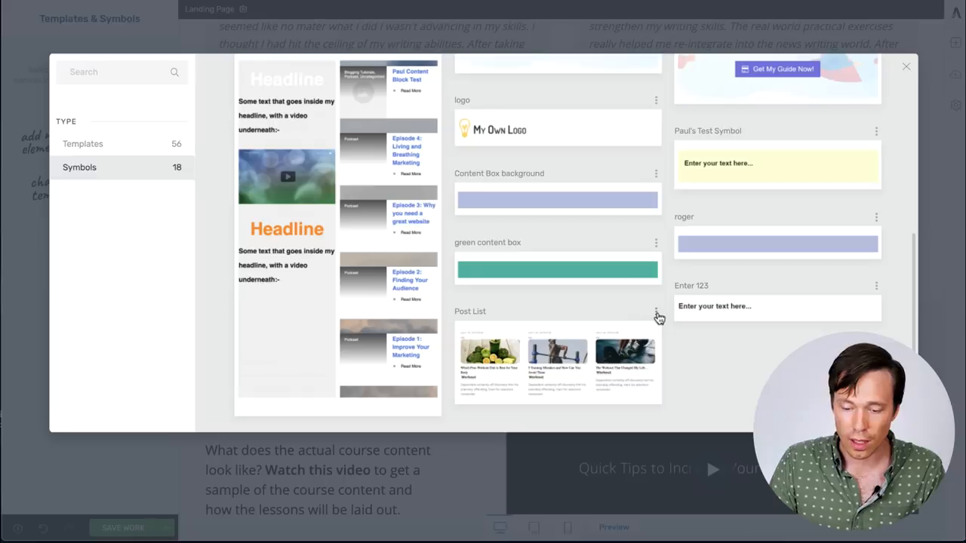
click(656, 310)
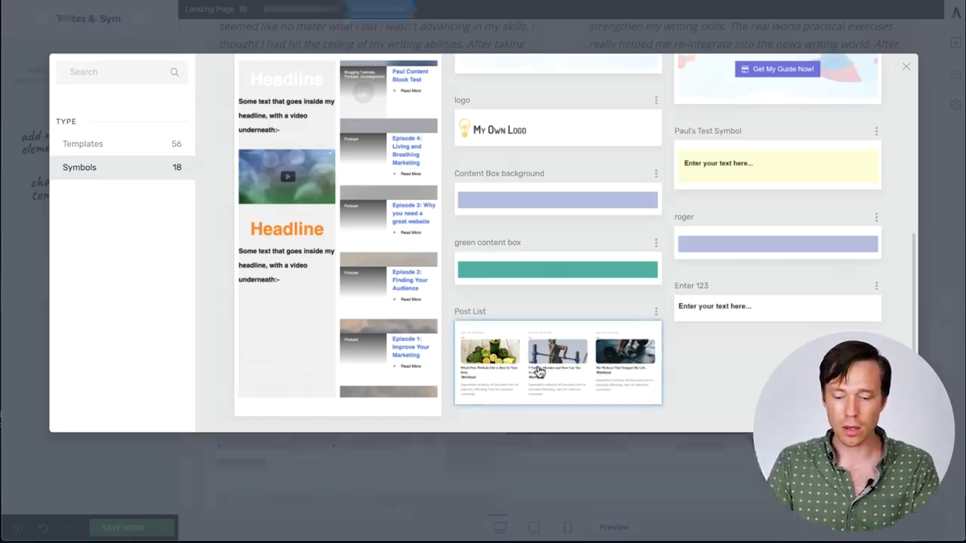
click(557, 362)
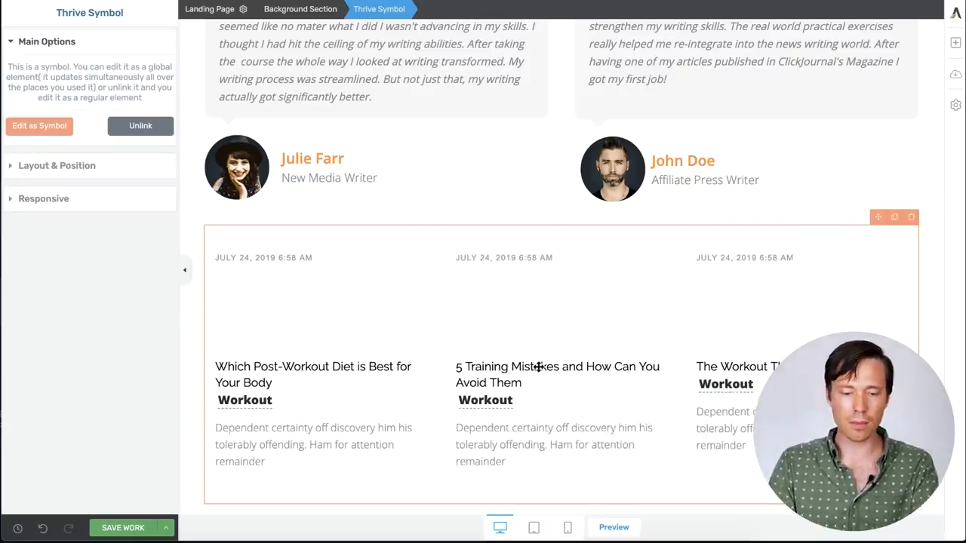
Step: Edit the Post List as a symbol, adding a 'TEST' text line above the list
scroll(down, 3)
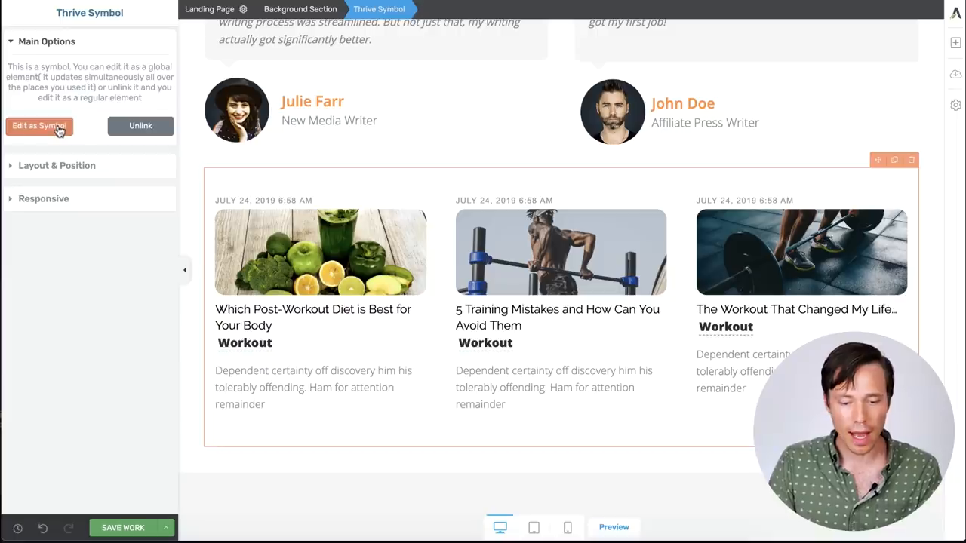
click(39, 126)
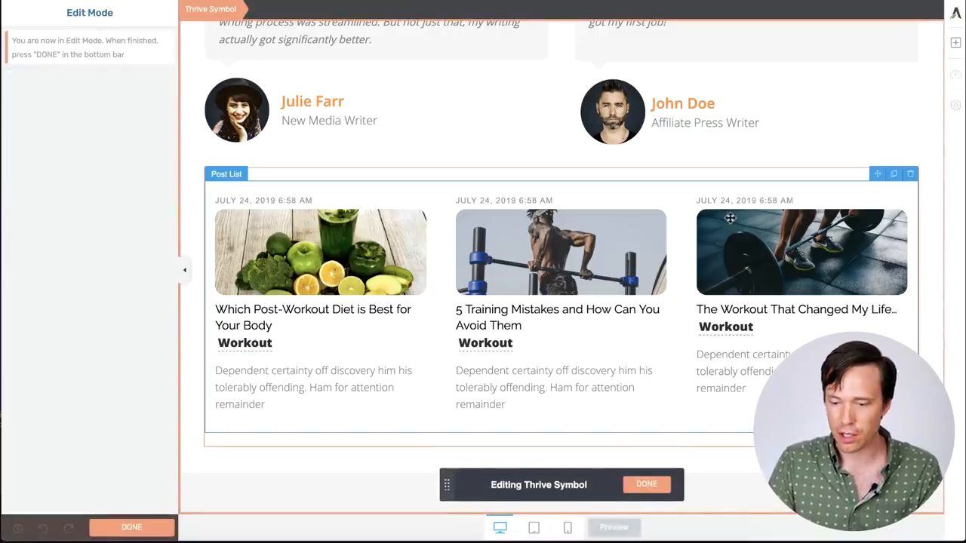
click(955, 43)
text(TEST)
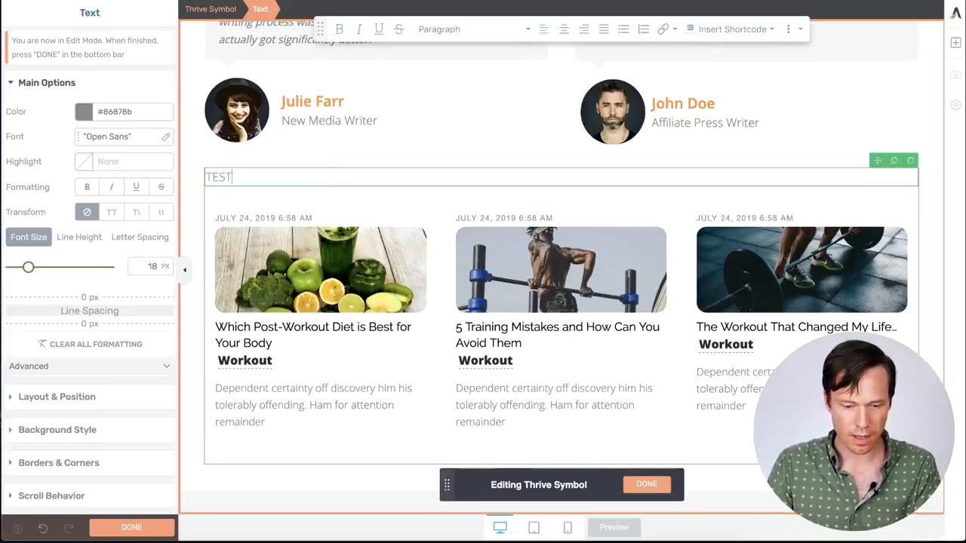
click(646, 484)
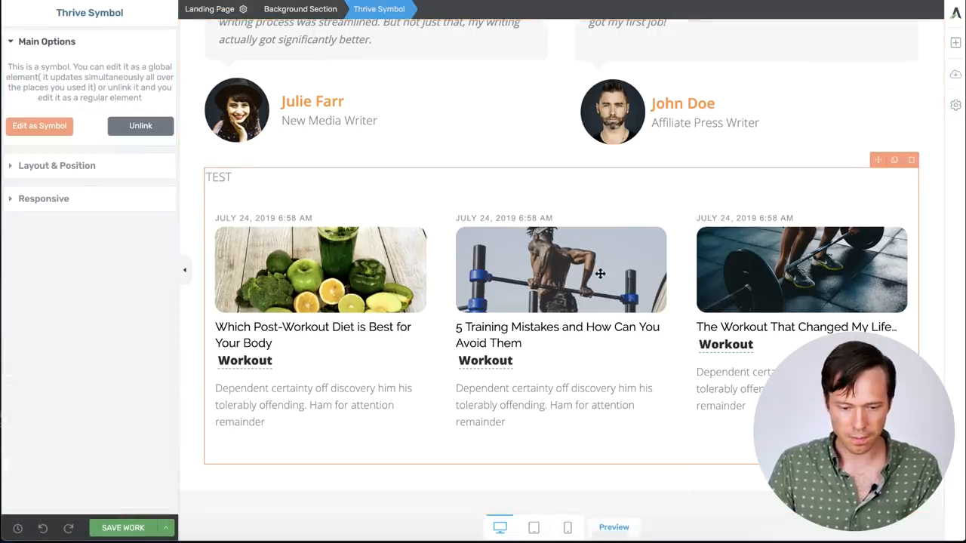
scroll(up, 3)
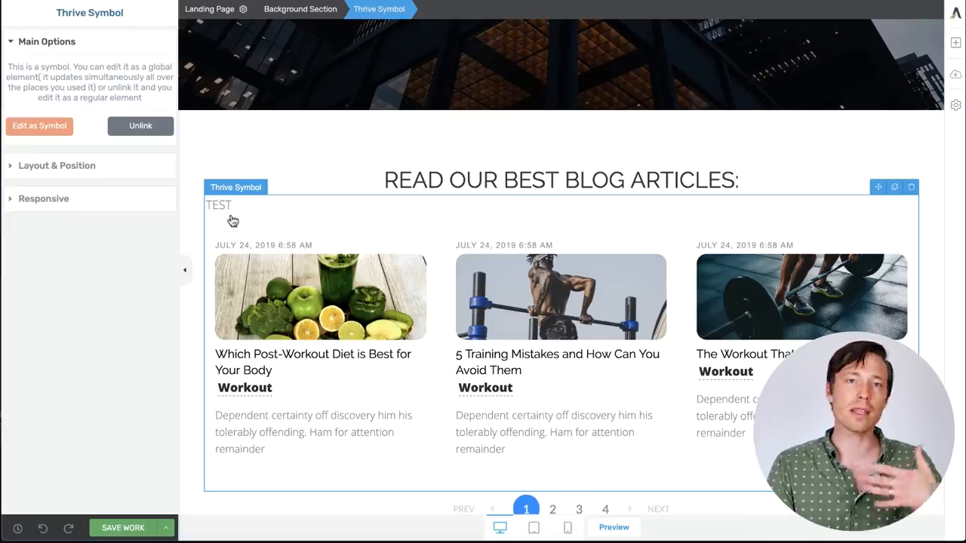
mouse_move(263, 221)
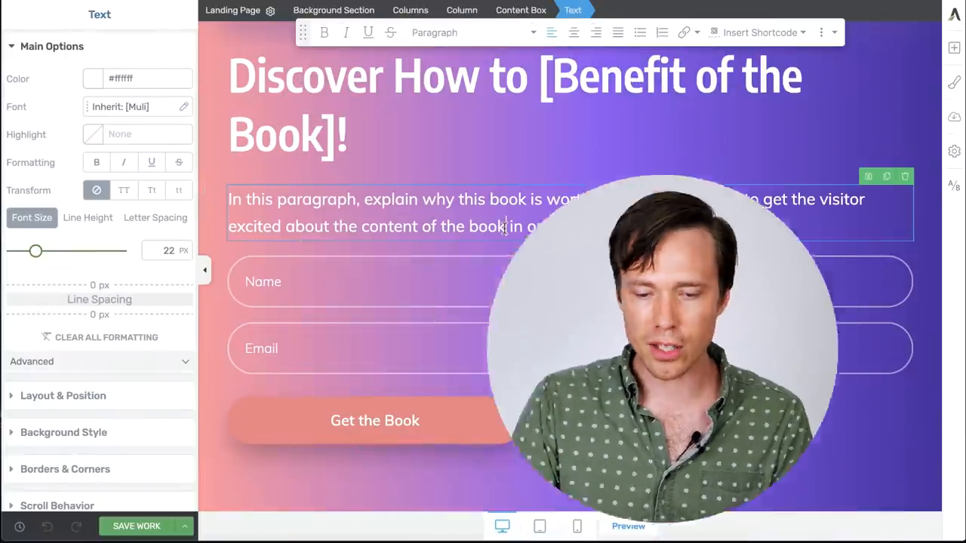
Step: Add a new form field of type Text to the Name and Email lead form
click(347, 296)
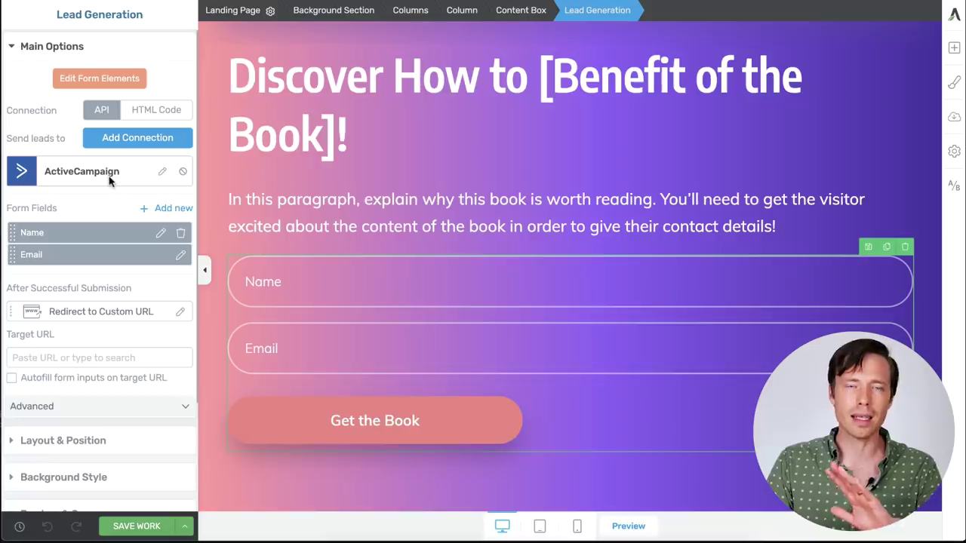
mouse_move(155, 210)
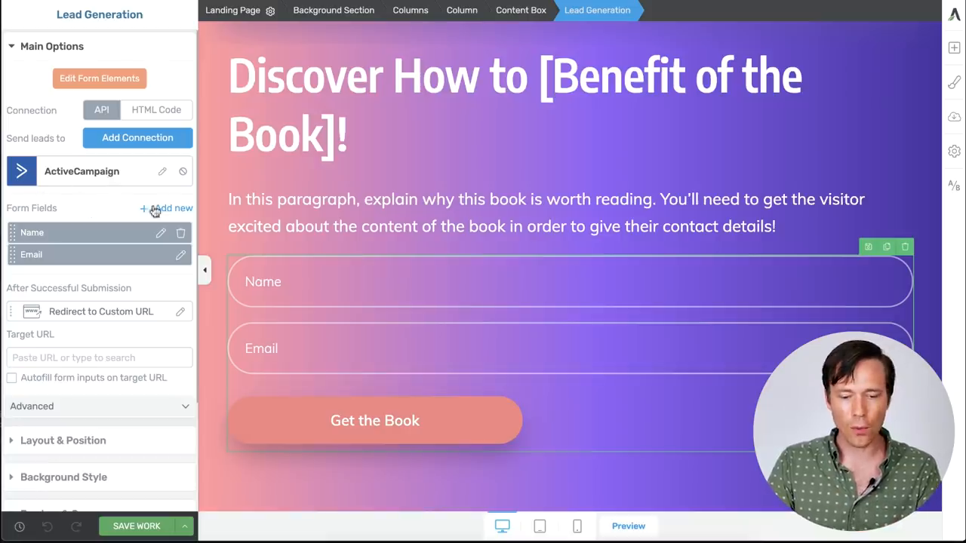
click(172, 208)
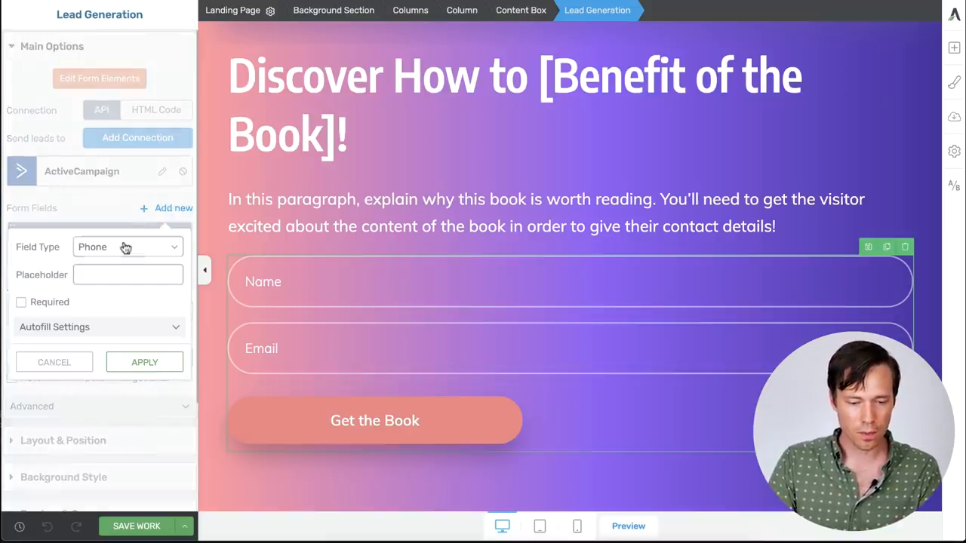
click(127, 247)
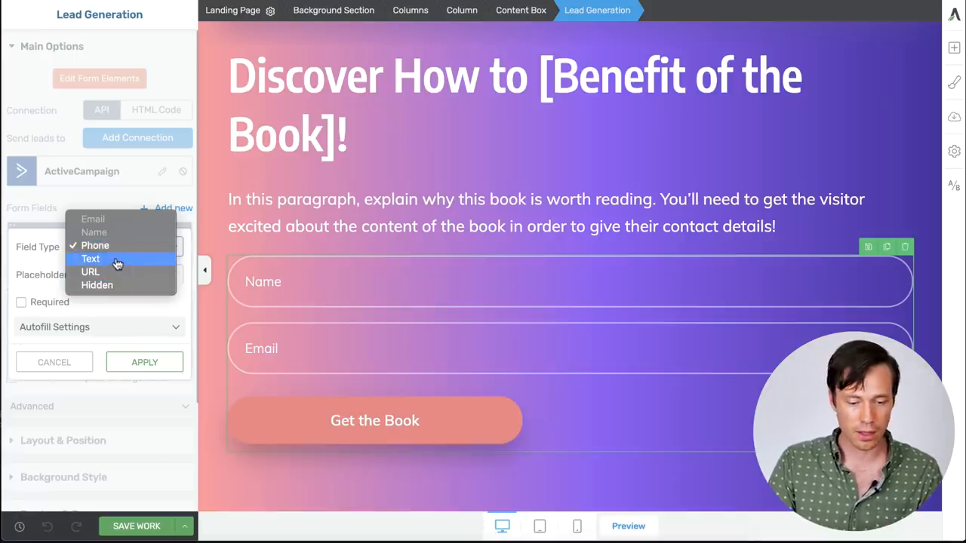
click(90, 259)
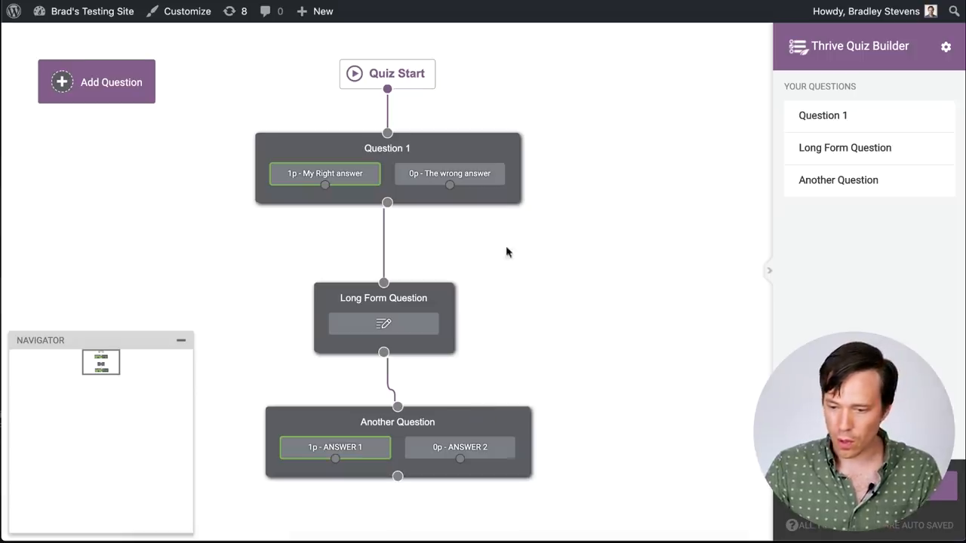
mouse_move(946, 46)
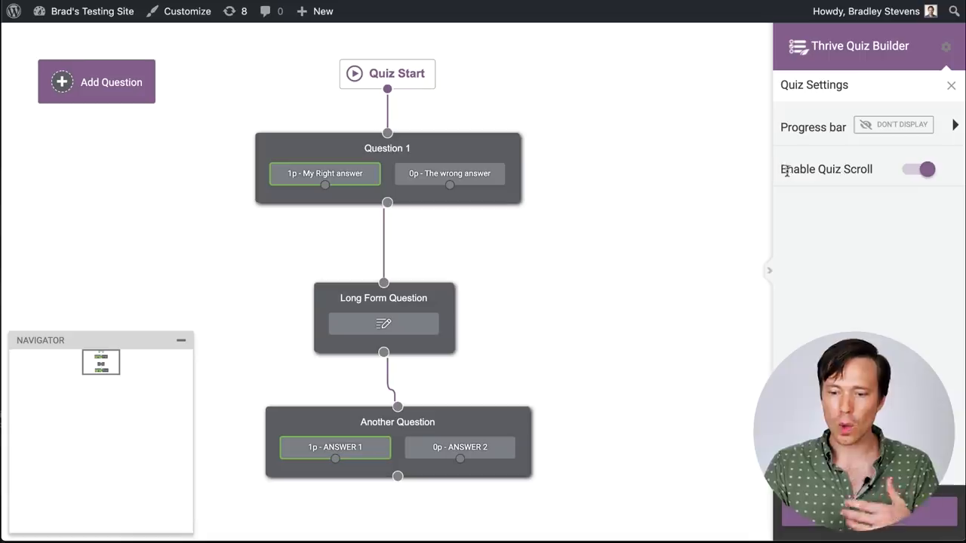
mouse_move(859, 174)
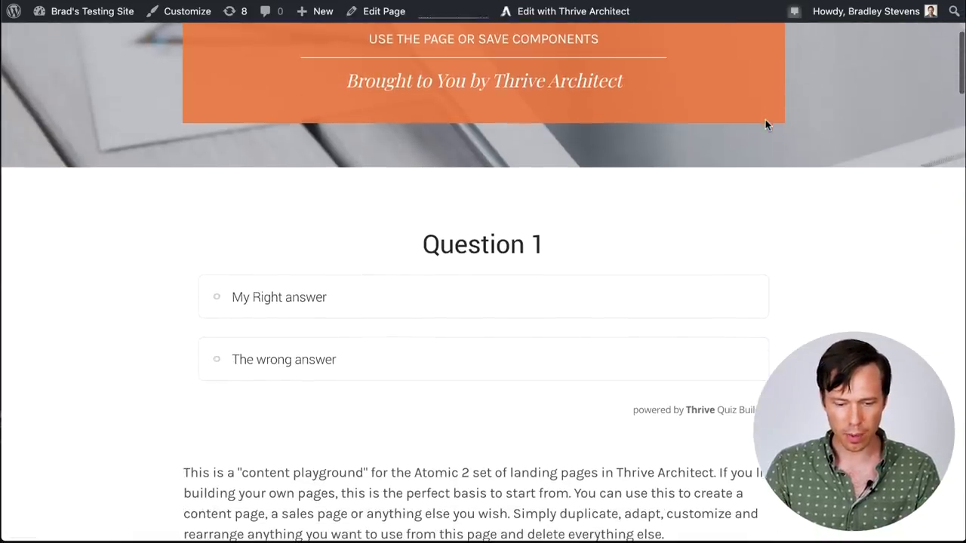
Step: Answer Question 1 and enter 'Test Ans' for the Long Form Question
scroll(up, 3)
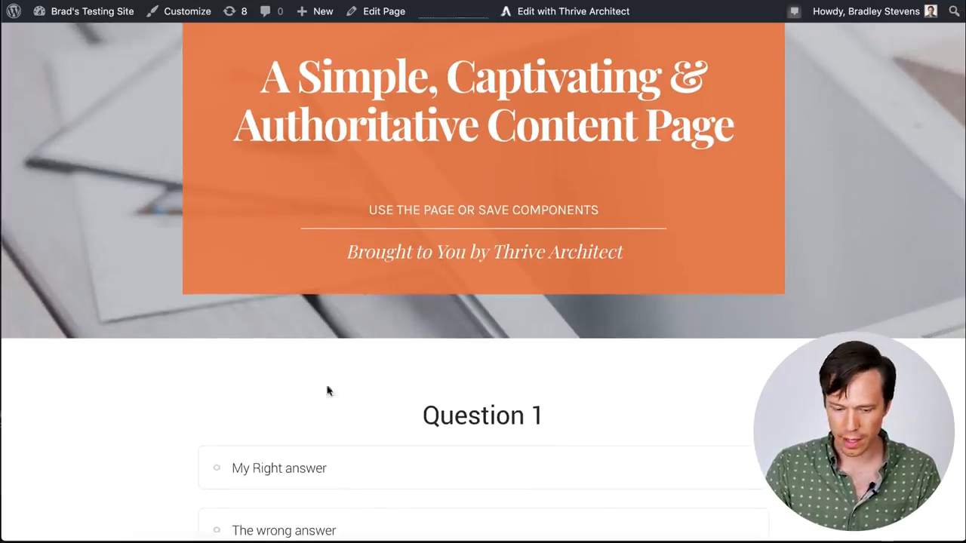
scroll(down, 3)
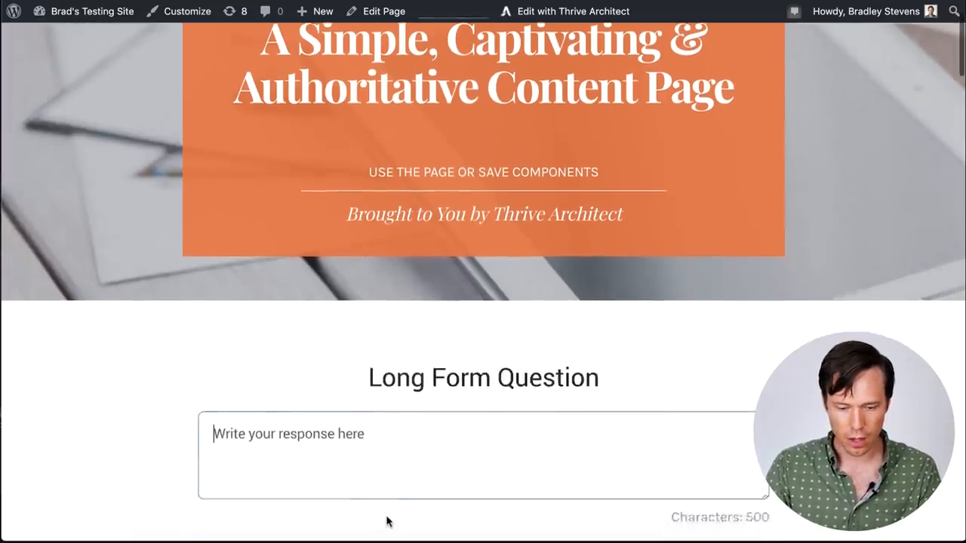
scroll(down, 3)
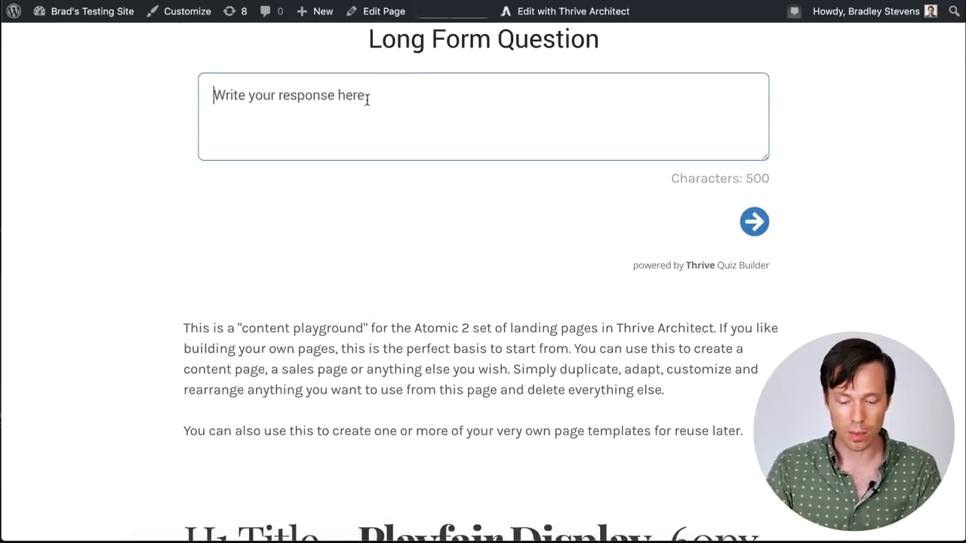
text(Test Ans)
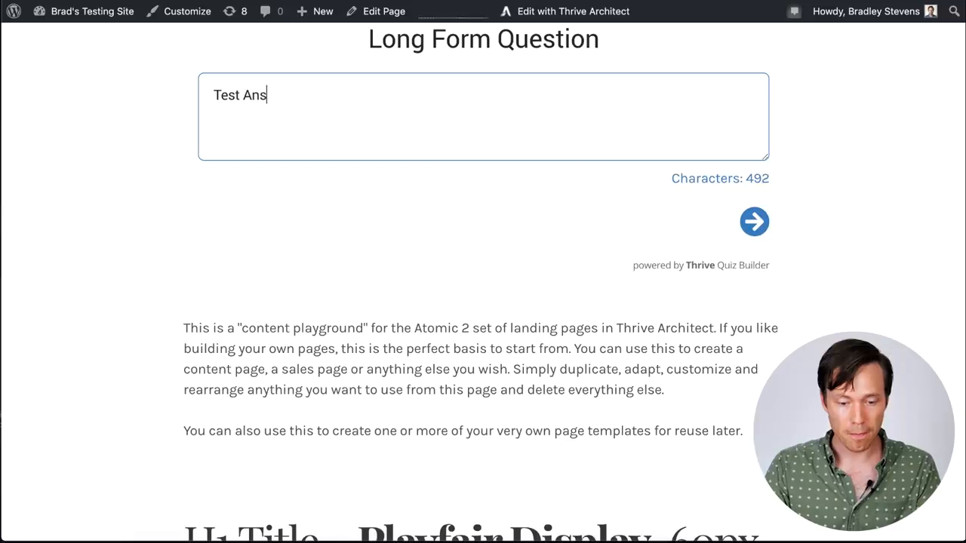
scroll(down, 3)
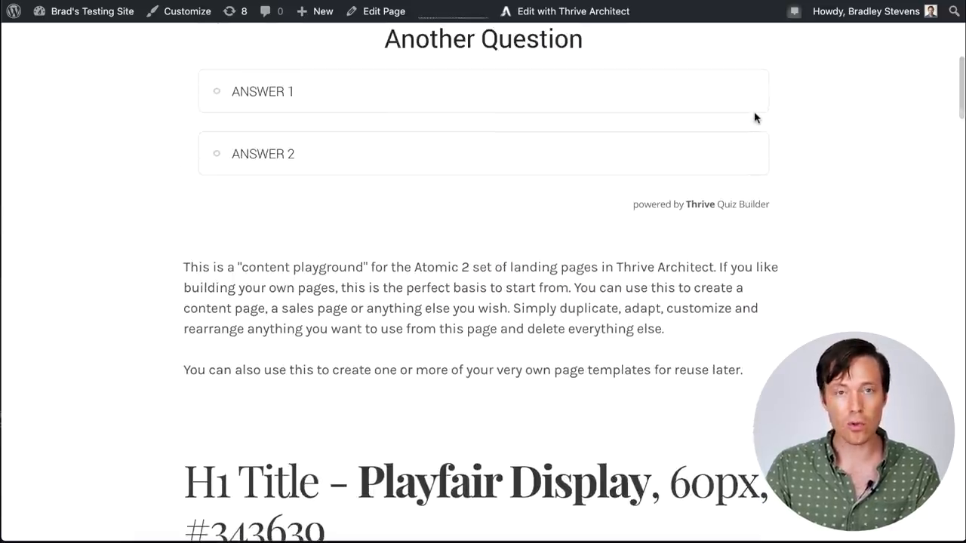
mouse_move(836, 110)
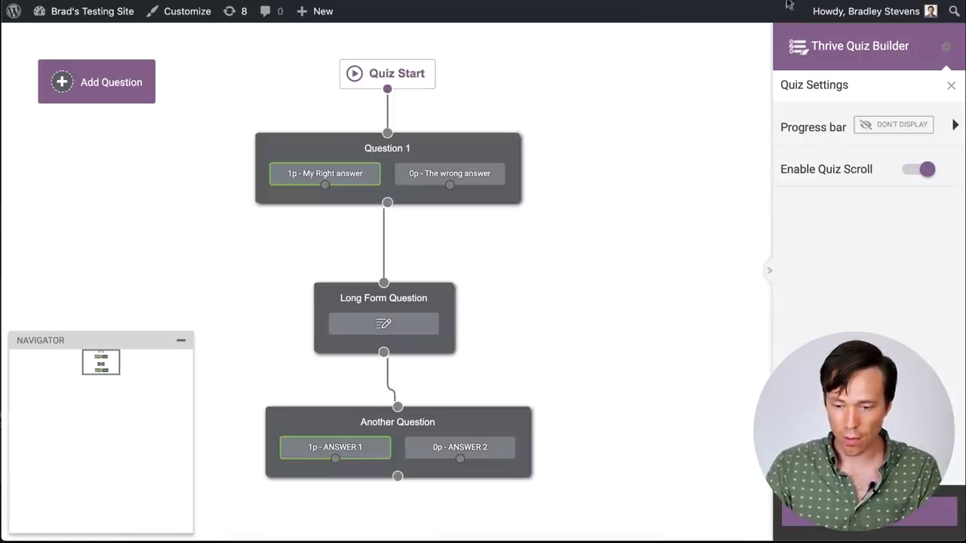
Step: Switch the Enable Quiz Scroll toggle off in Quiz Settings
click(918, 169)
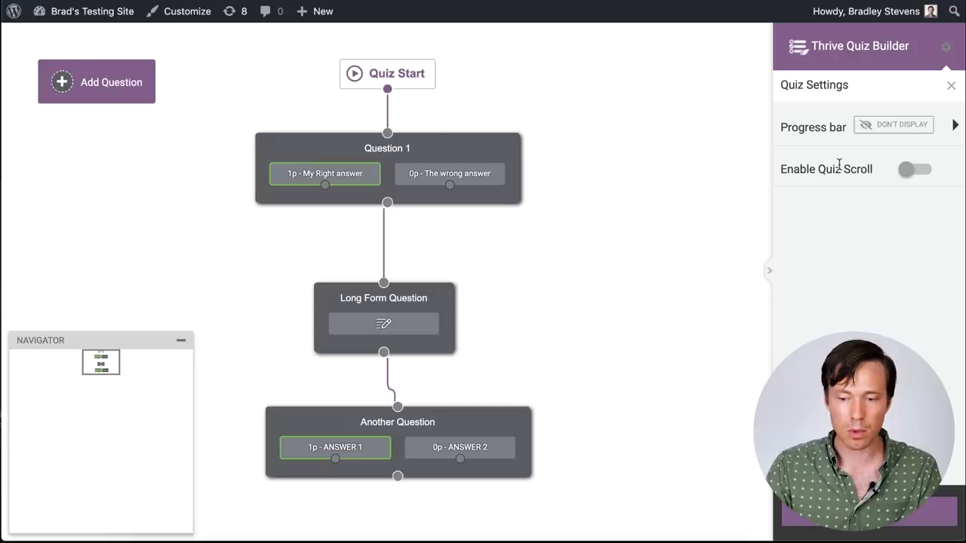
click(915, 169)
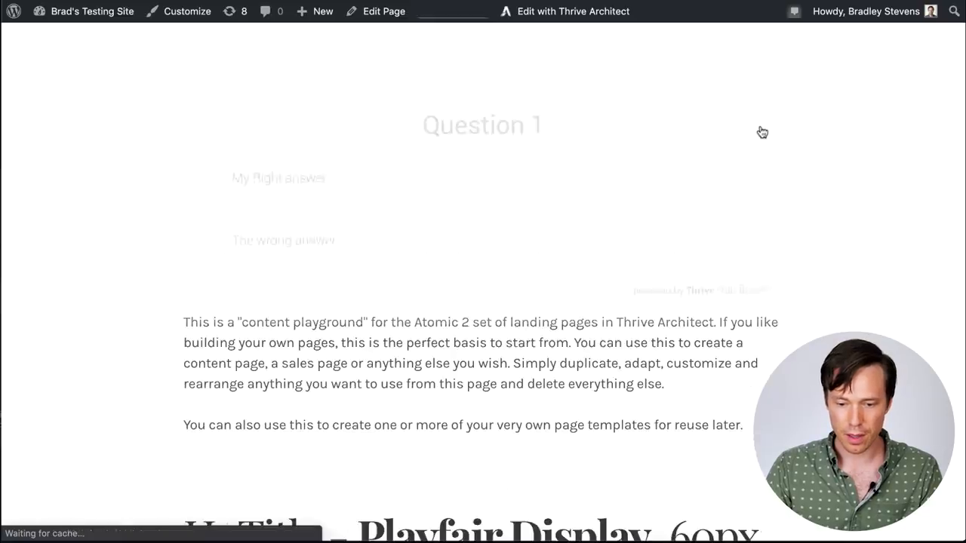
Step: Scroll the live page to confirm the quiz reaches the Long Form Question without jumping
scroll(up, 3)
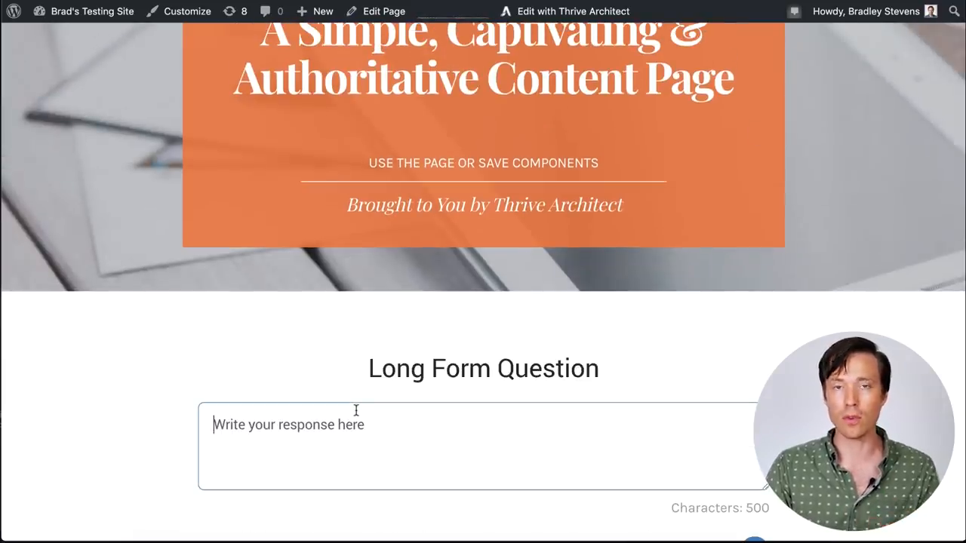
scroll(down, 3)
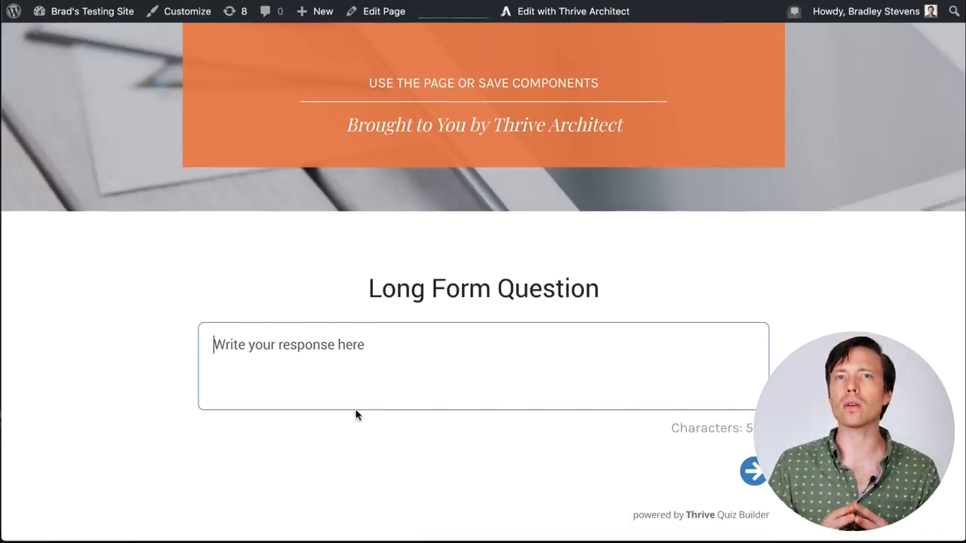